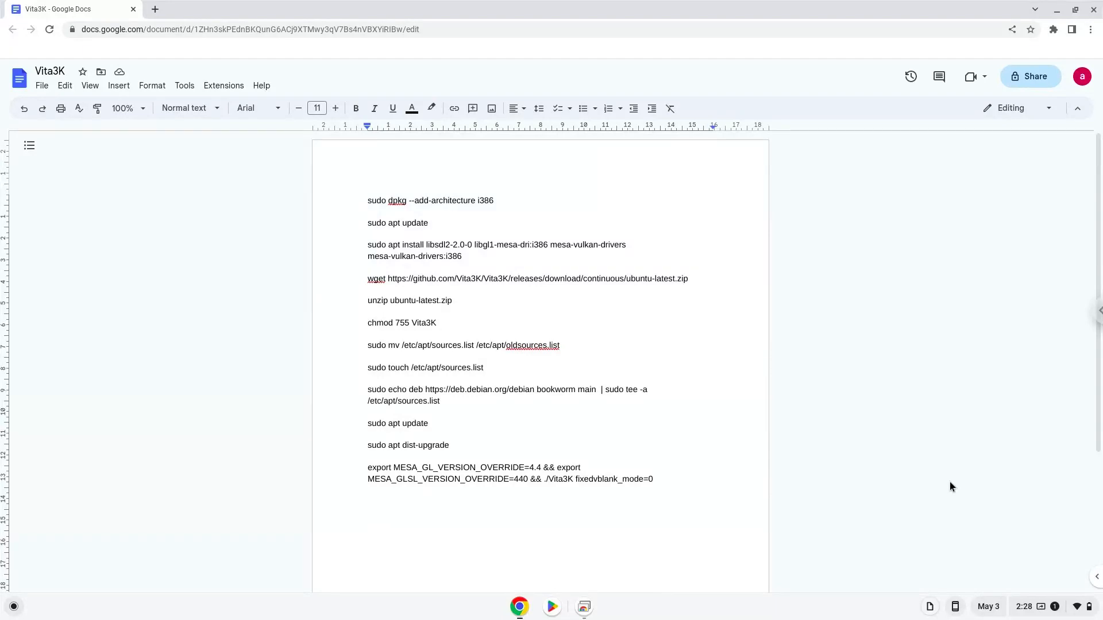
Step: Open ChromeOS Settings from Quick Settings and go to Advanced > Developers
{"action": "left_click", "coordinate": [451, 445]}
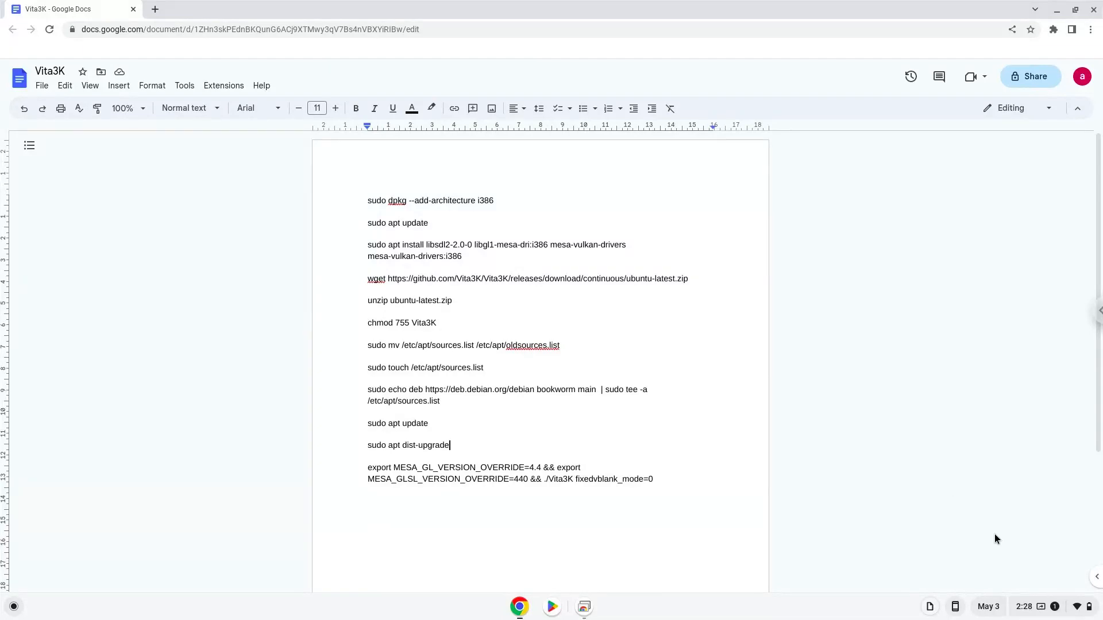
{"action": "left_click", "coordinate": [1048, 606]}
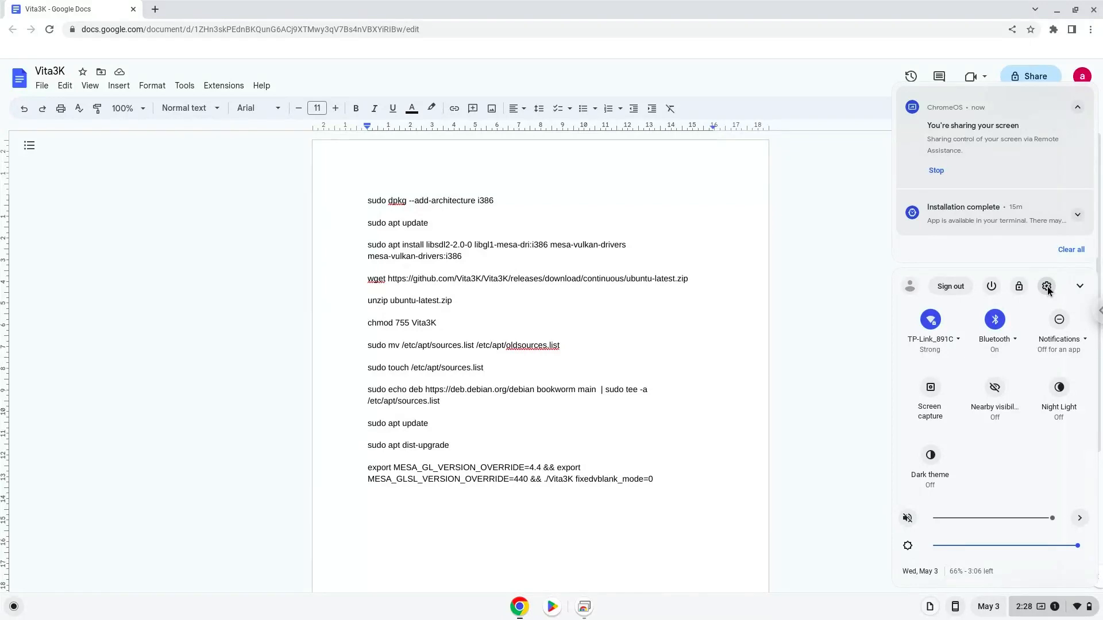
{"action": "left_click", "coordinate": [1046, 286]}
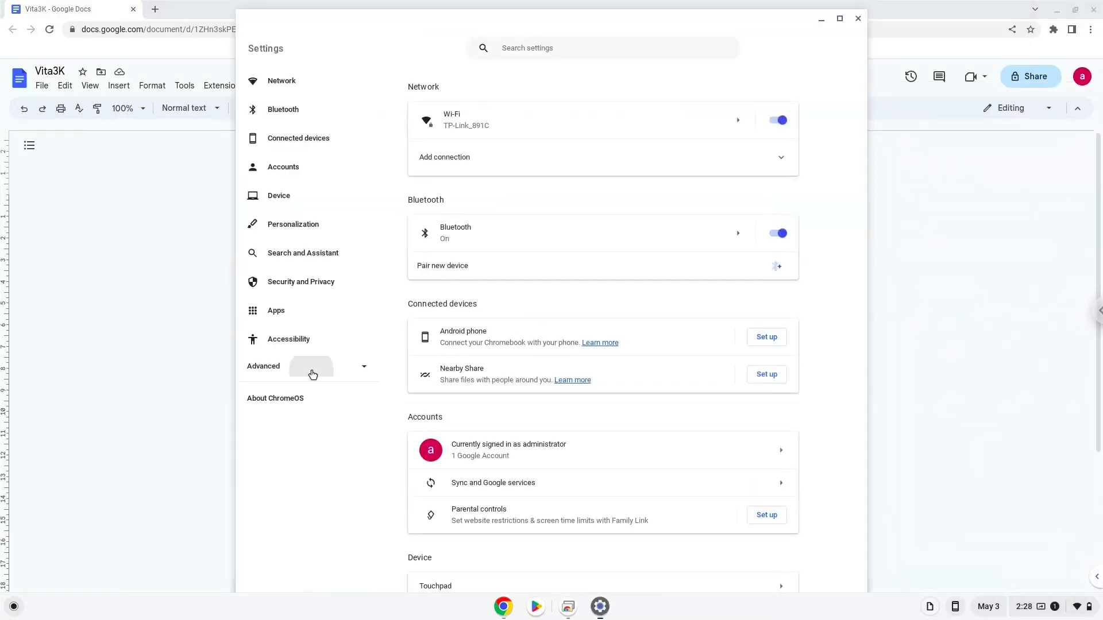
{"action": "left_click", "coordinate": [263, 366]}
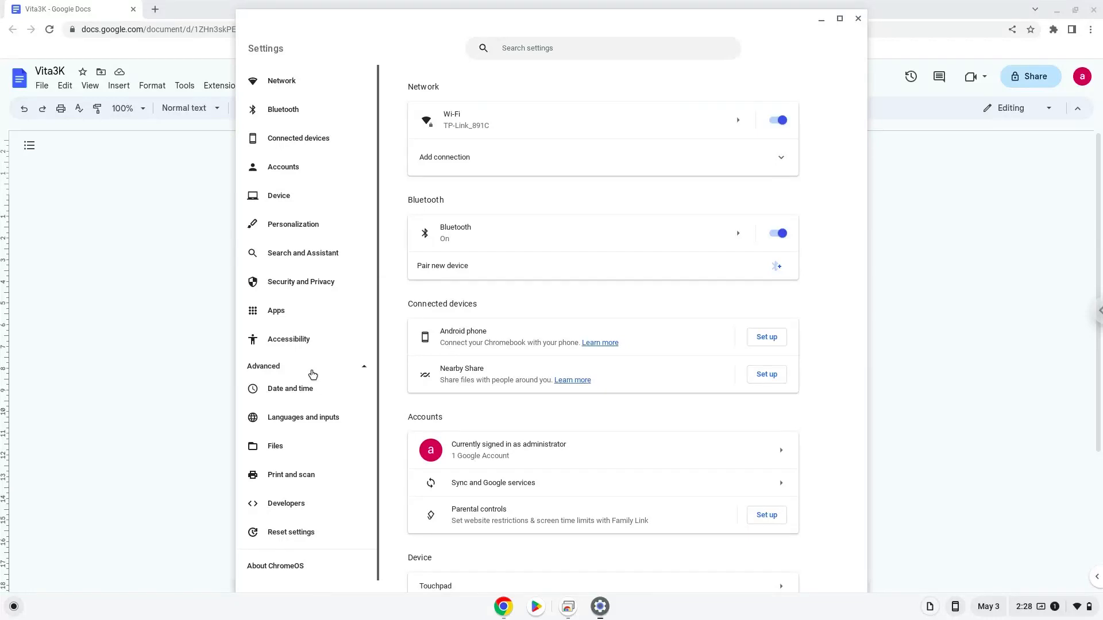
{"action": "mouse_move", "coordinate": [307, 503]}
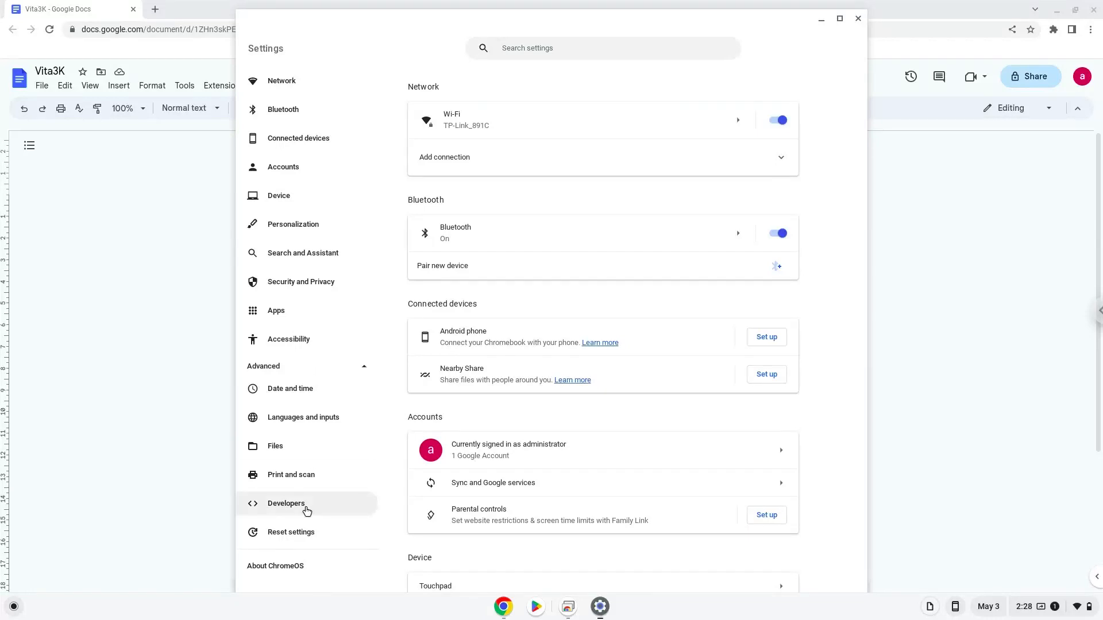
{"action": "left_click", "coordinate": [286, 504]}
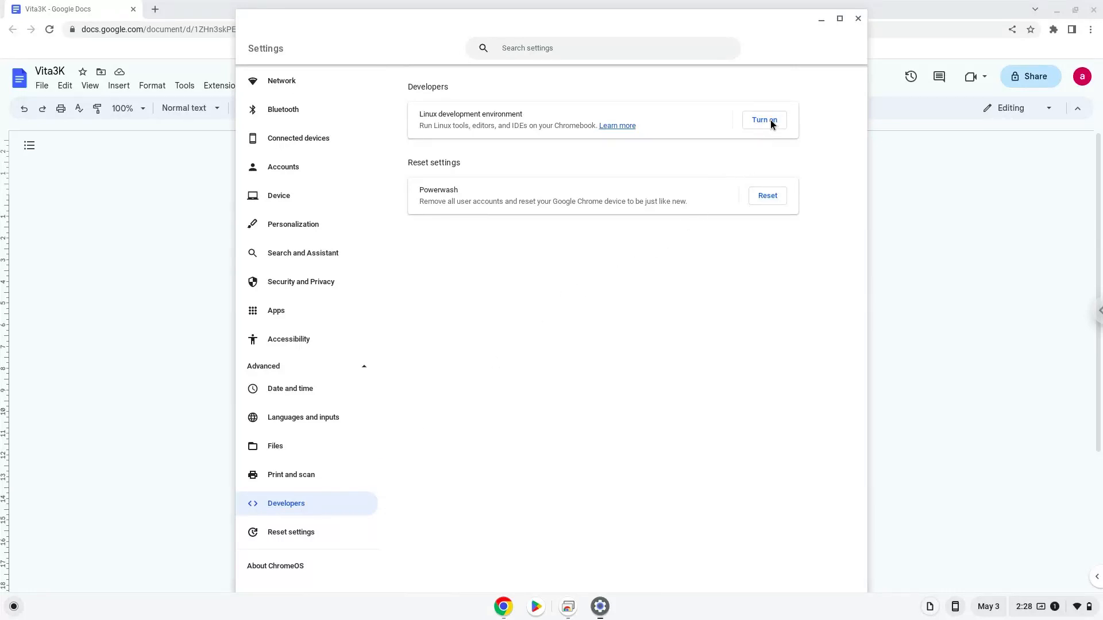
Step: Install the Linux development environment with the recommended disk size, then close its Terminal
{"action": "left_click", "coordinate": [763, 120]}
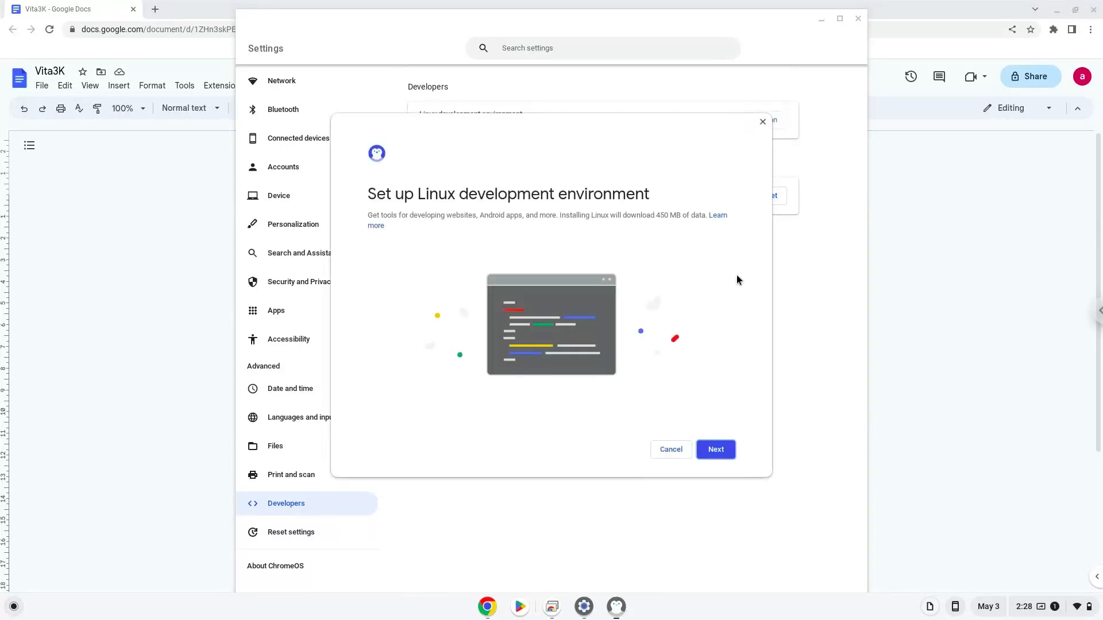
{"action": "left_click", "coordinate": [715, 449]}
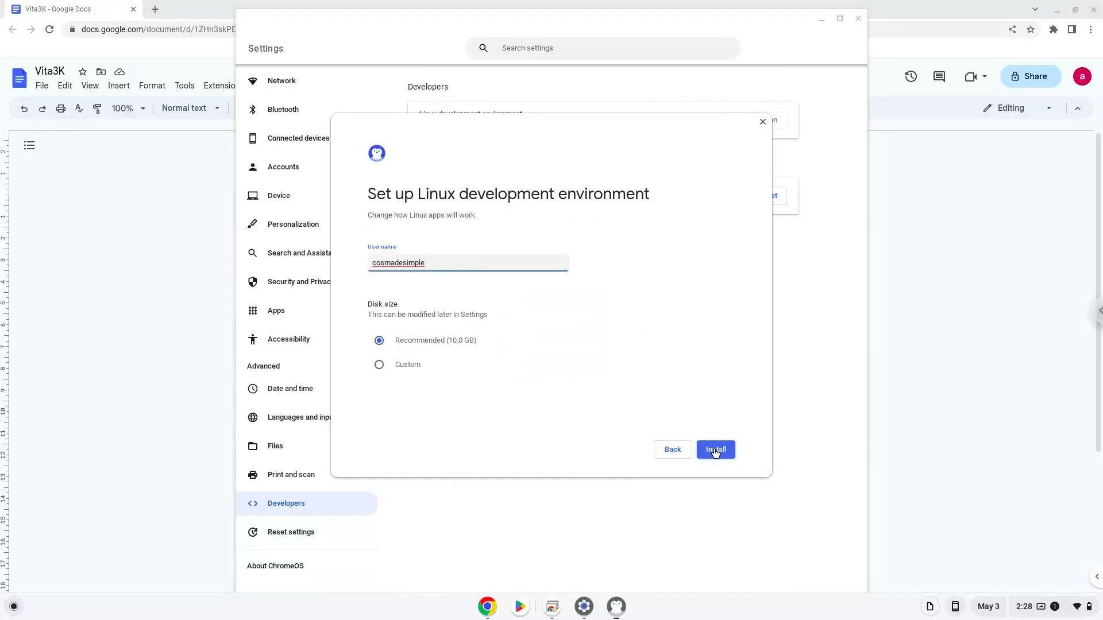
{"action": "left_click", "coordinate": [715, 449]}
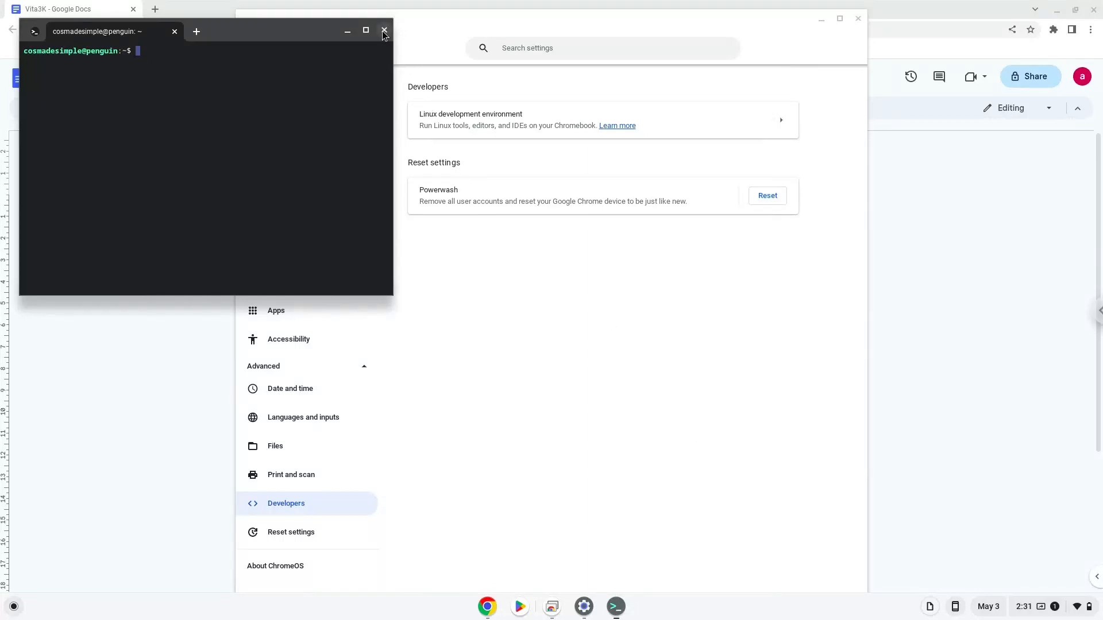
{"action": "left_click", "coordinate": [384, 31]}
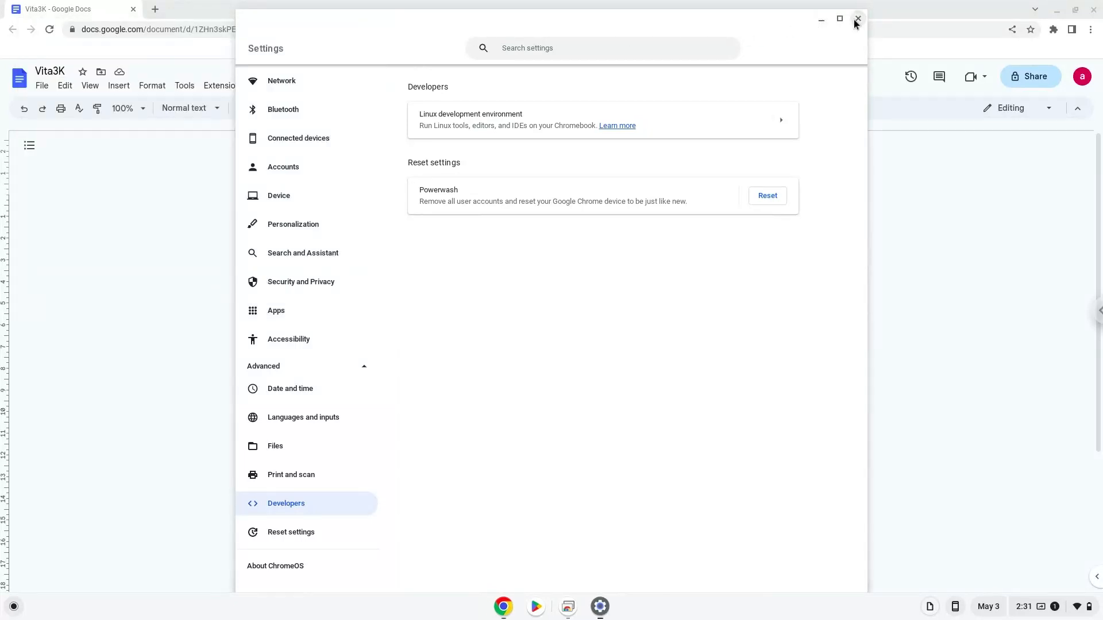
Step: Close Settings, copy 'sudo dpkg --add-architecture i386' from Docs, and open the launcher
{"action": "left_click", "coordinate": [857, 19]}
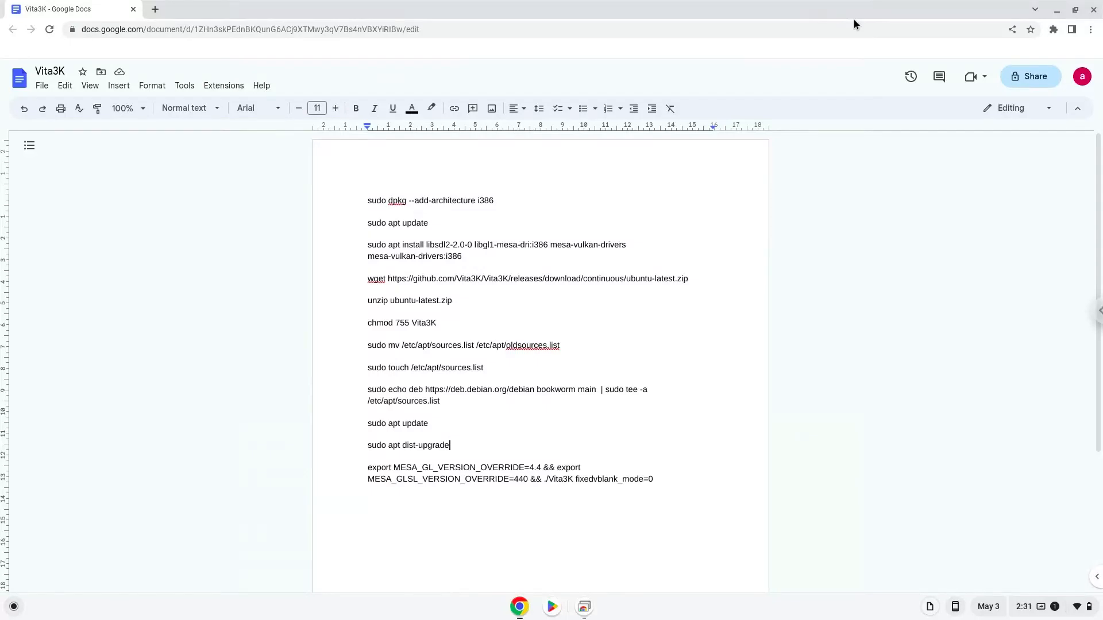
{"action": "mouse_move", "coordinate": [848, 29]}
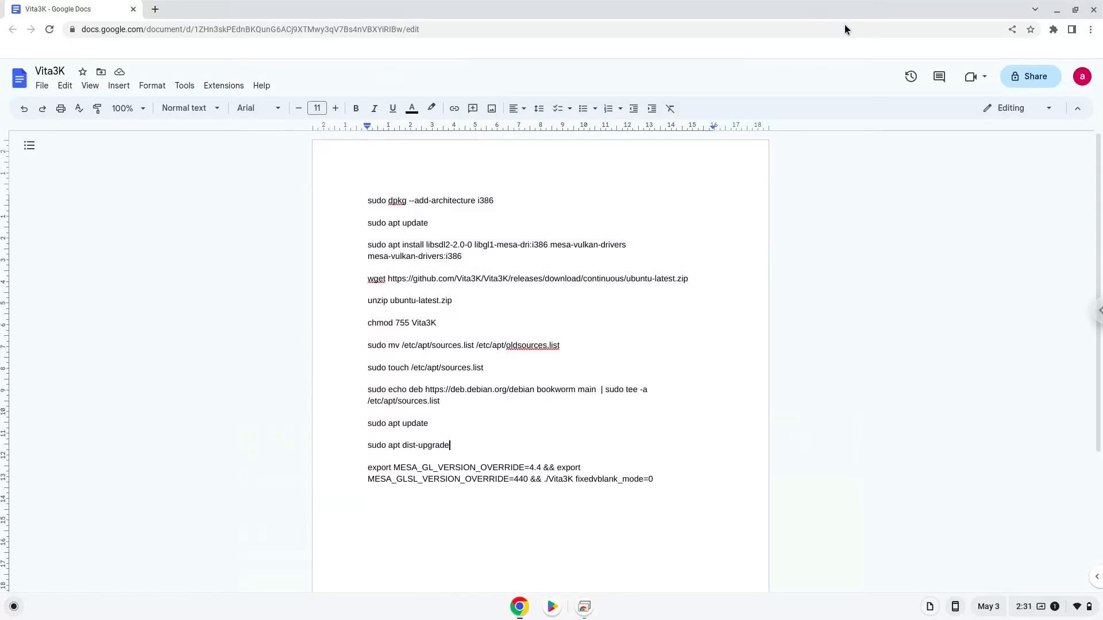
{"action": "triple_click", "coordinate": [430, 200]}
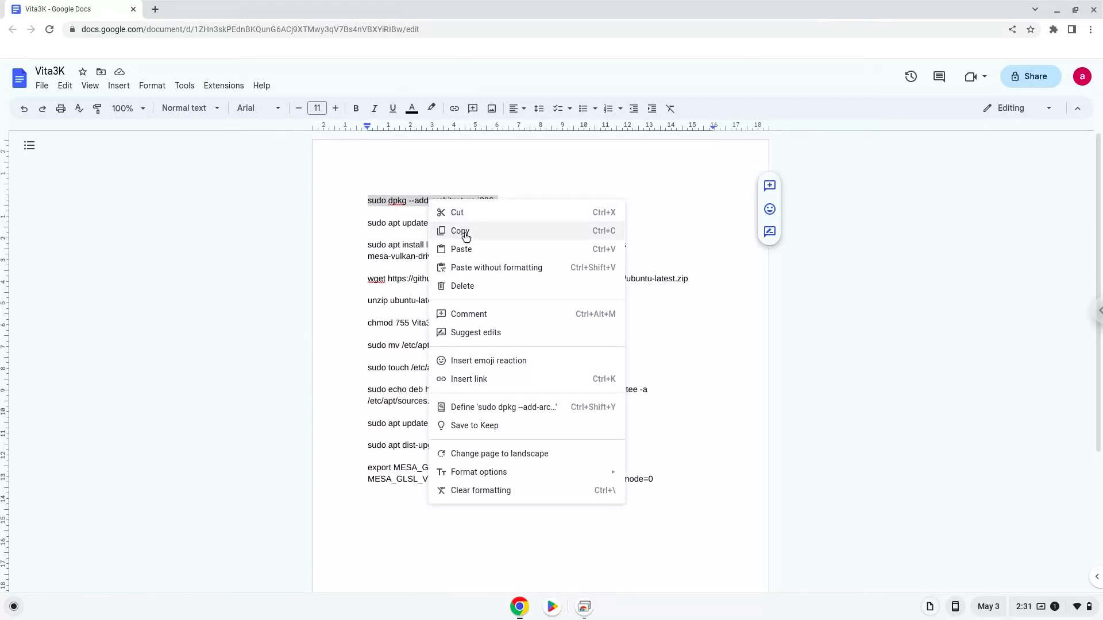
{"action": "left_click", "coordinate": [460, 231]}
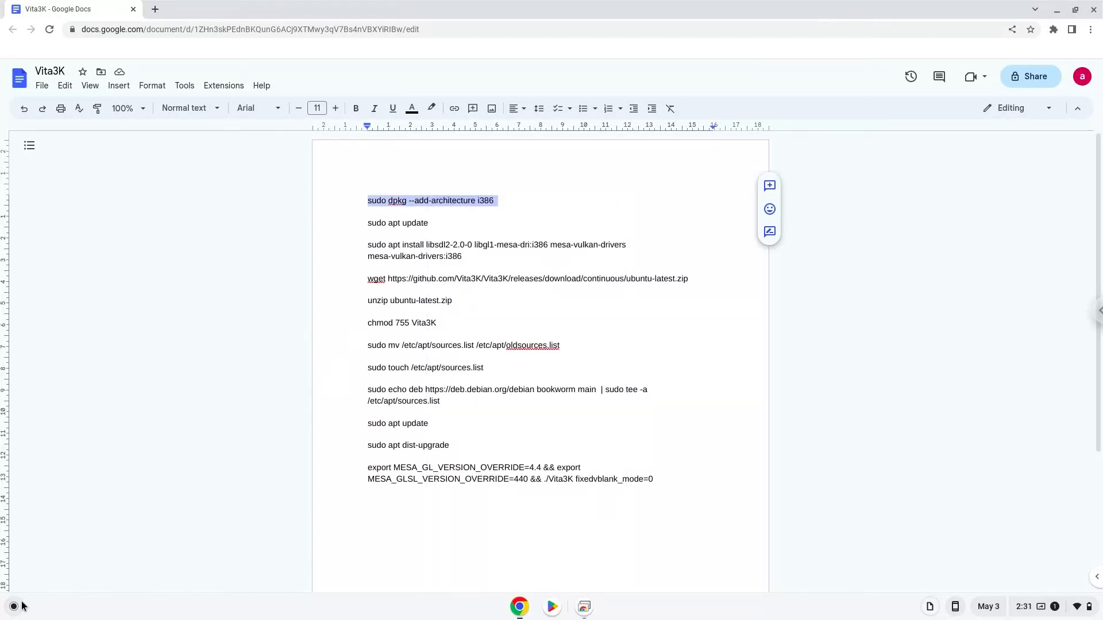
{"action": "left_click", "coordinate": [13, 605]}
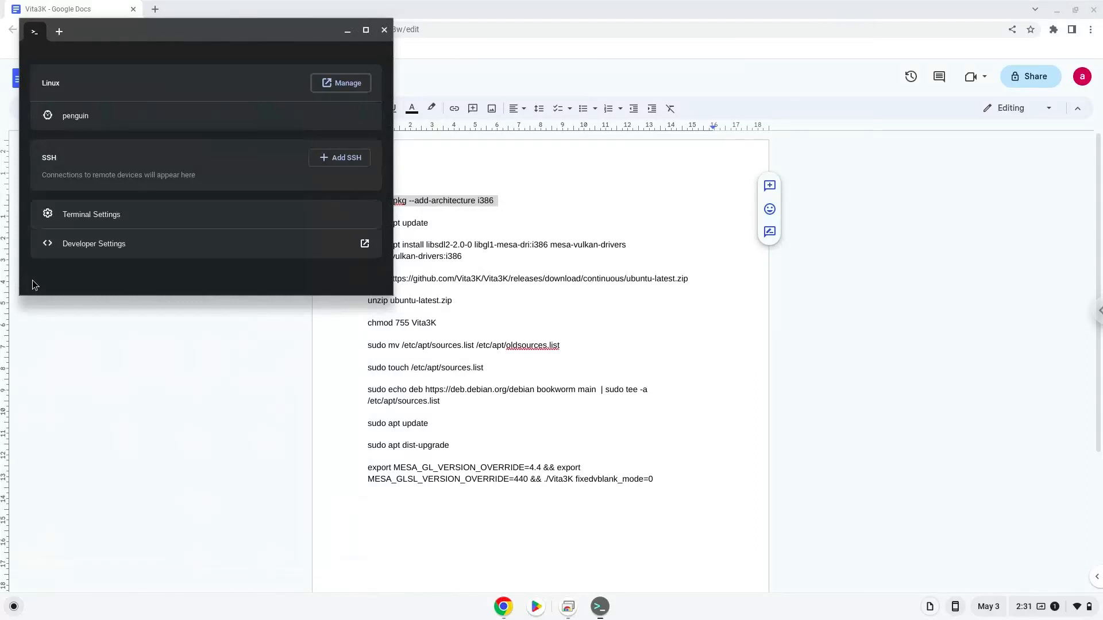
{"action": "mouse_move", "coordinate": [154, 39]}
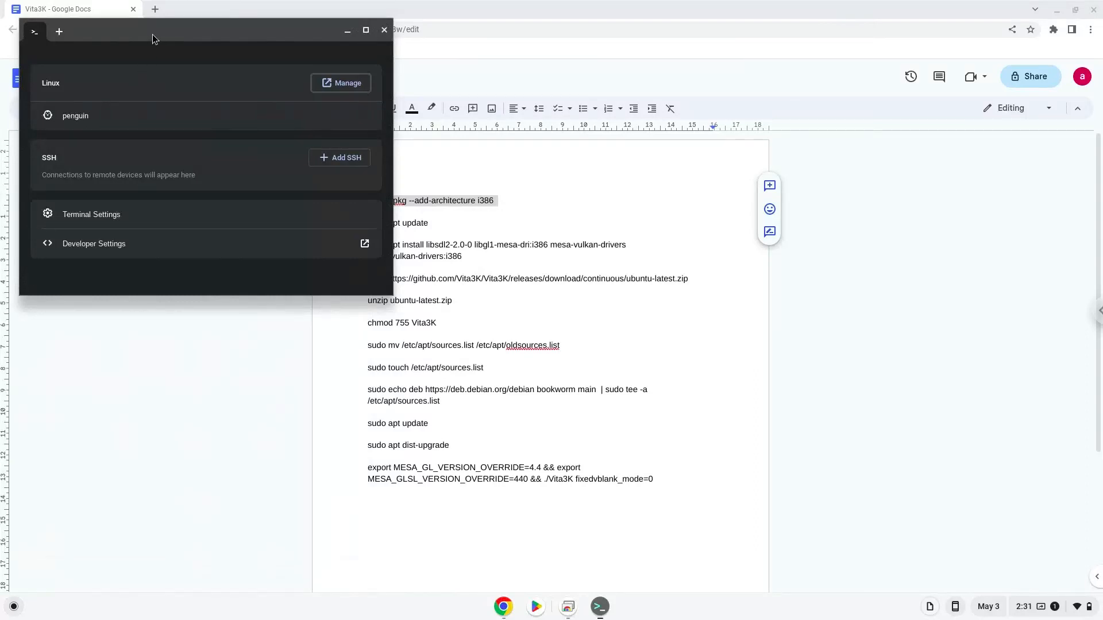
Step: Run the i386 dpkg command in the maximized penguin shell, then run 'sudo apt update'
{"action": "left_click", "coordinate": [365, 31]}
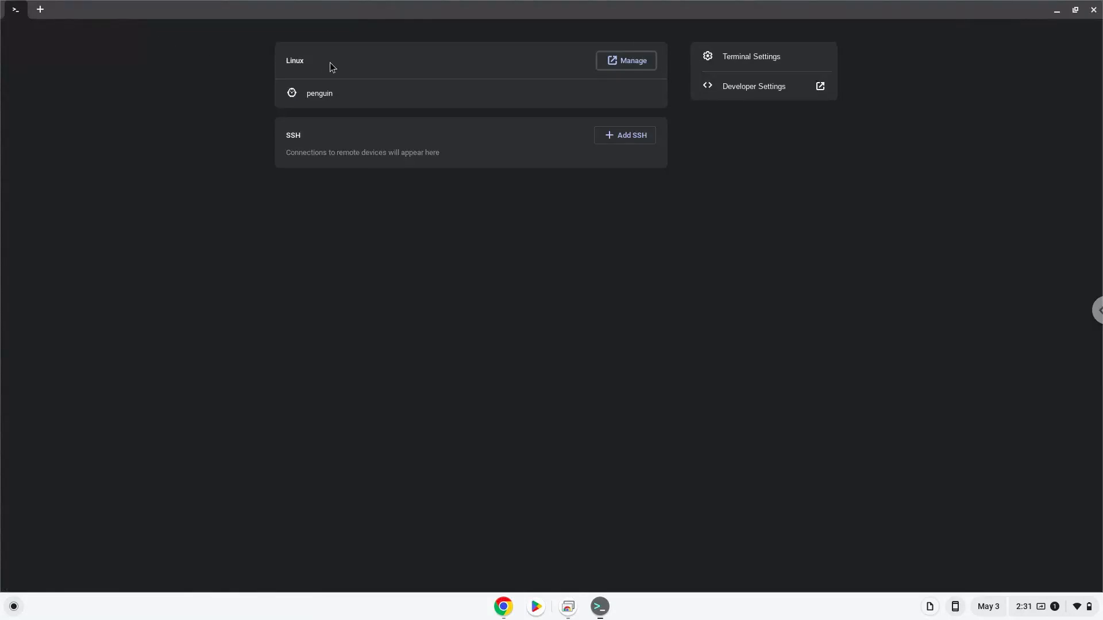
{"action": "left_click", "coordinate": [319, 93]}
{"action": "type", "text": "sudo dpkg --add-architecture i386"}
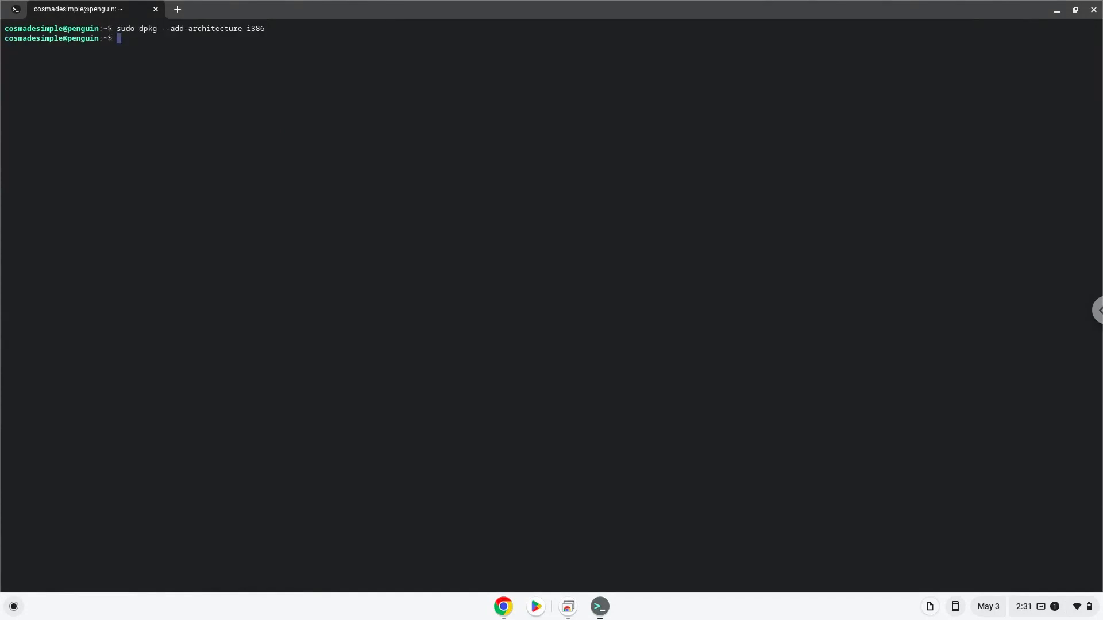
{"action": "left_click", "coordinate": [502, 607]}
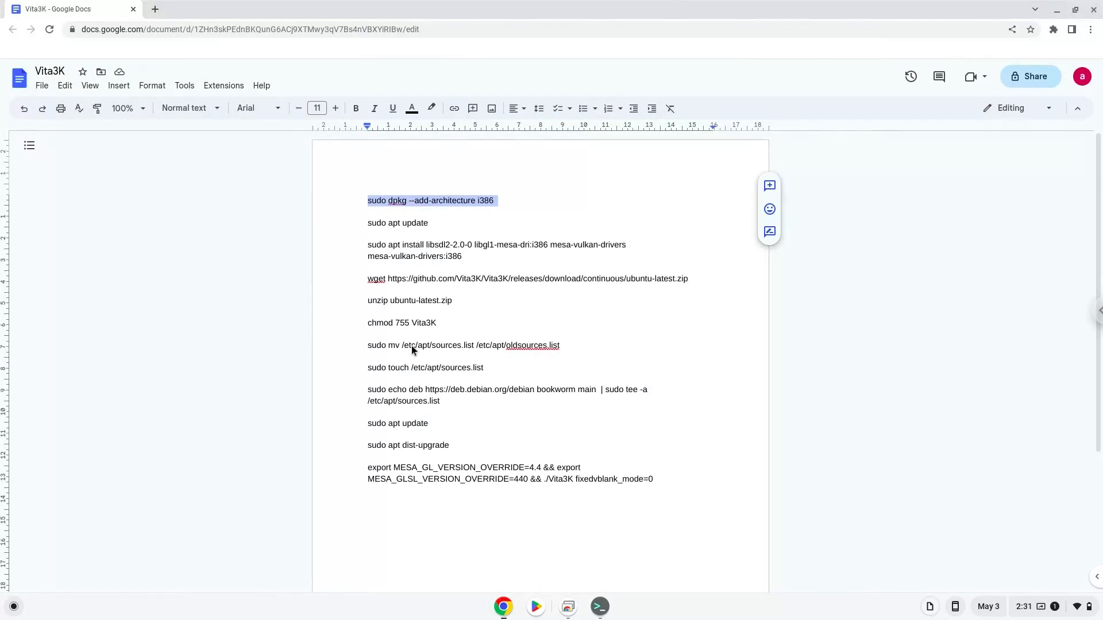
{"action": "left_click", "coordinate": [382, 223]}
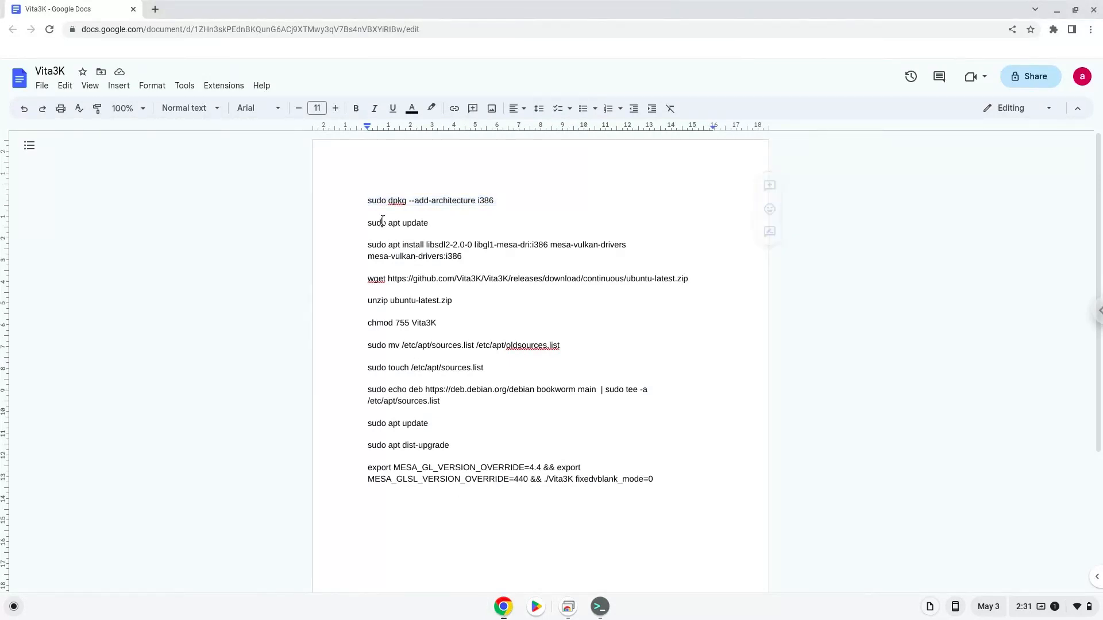
{"action": "right_click", "coordinate": [398, 222]}
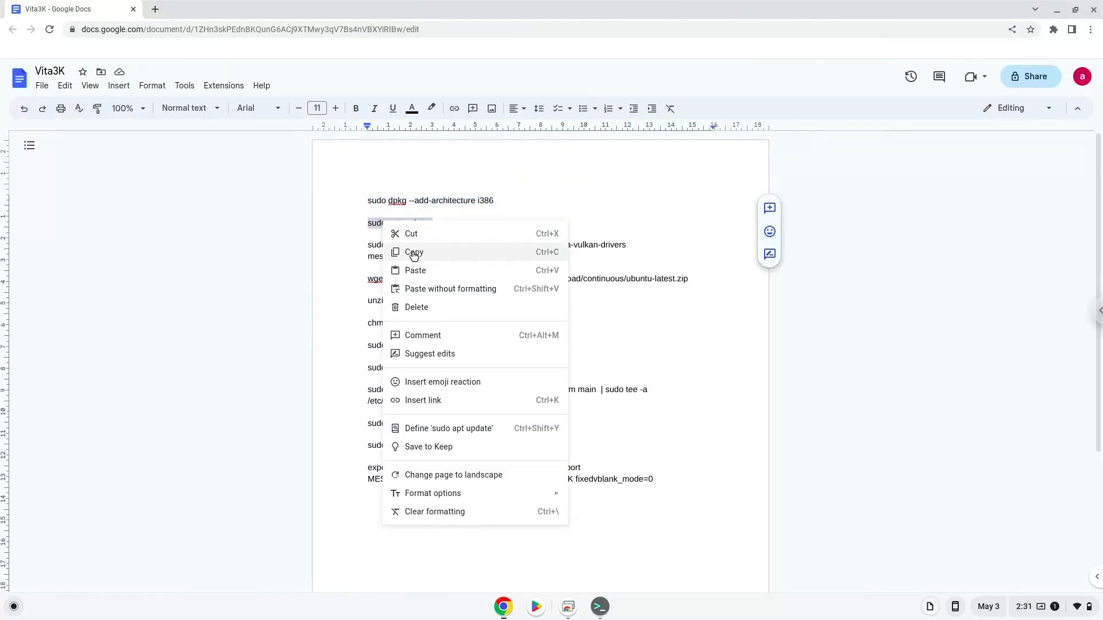
{"action": "left_click", "coordinate": [413, 252]}
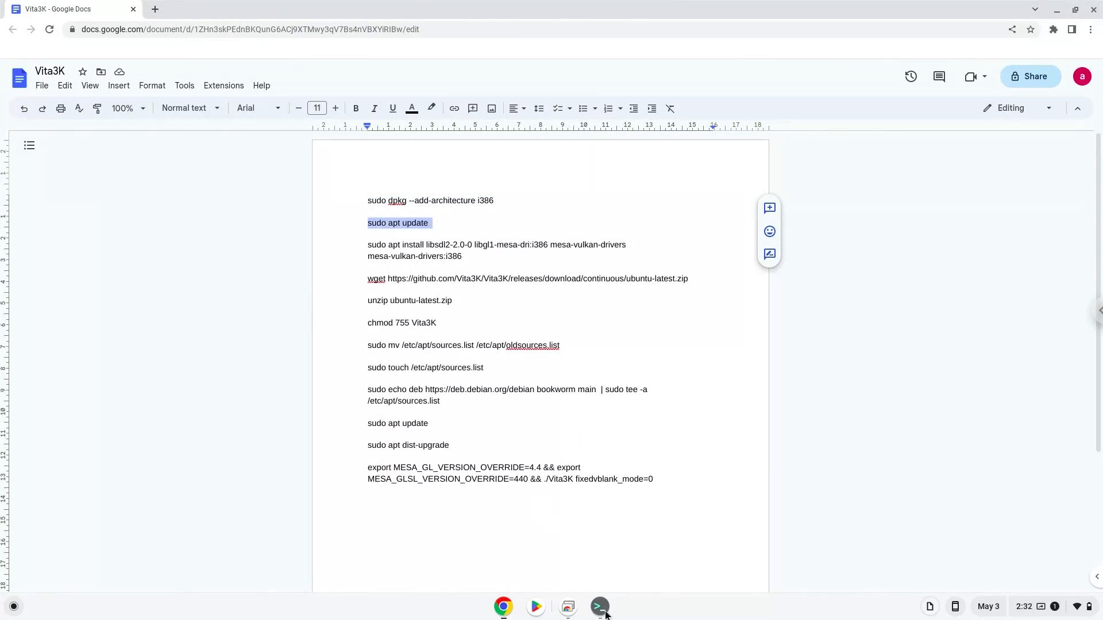
{"action": "left_click", "coordinate": [598, 606]}
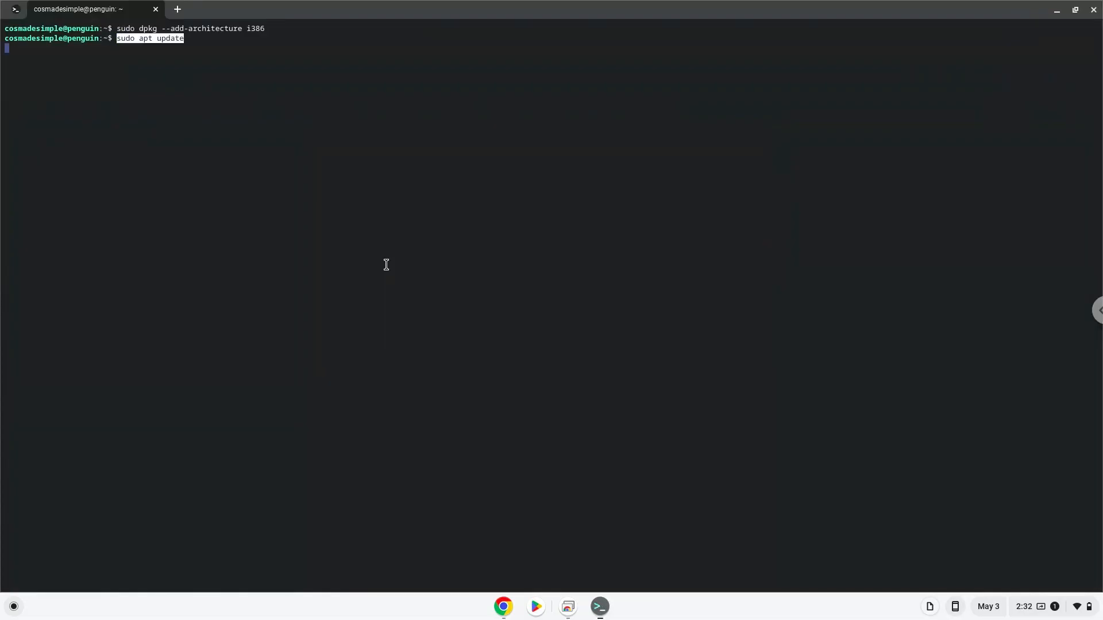
{"action": "key", "text": "Return"}
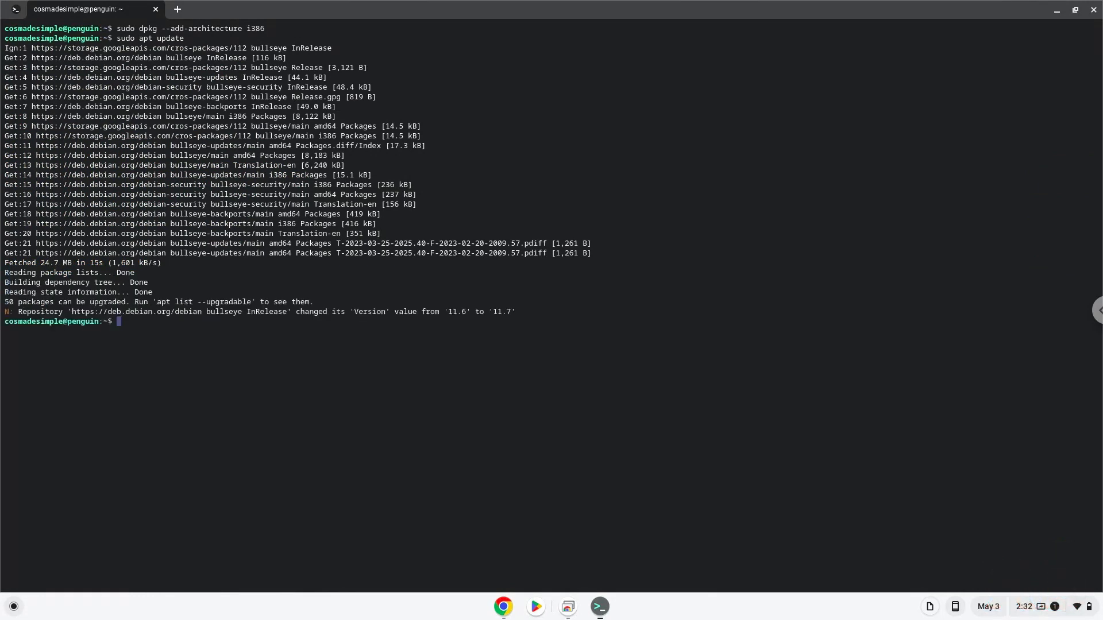
{"action": "mouse_move", "coordinate": [388, 439]}
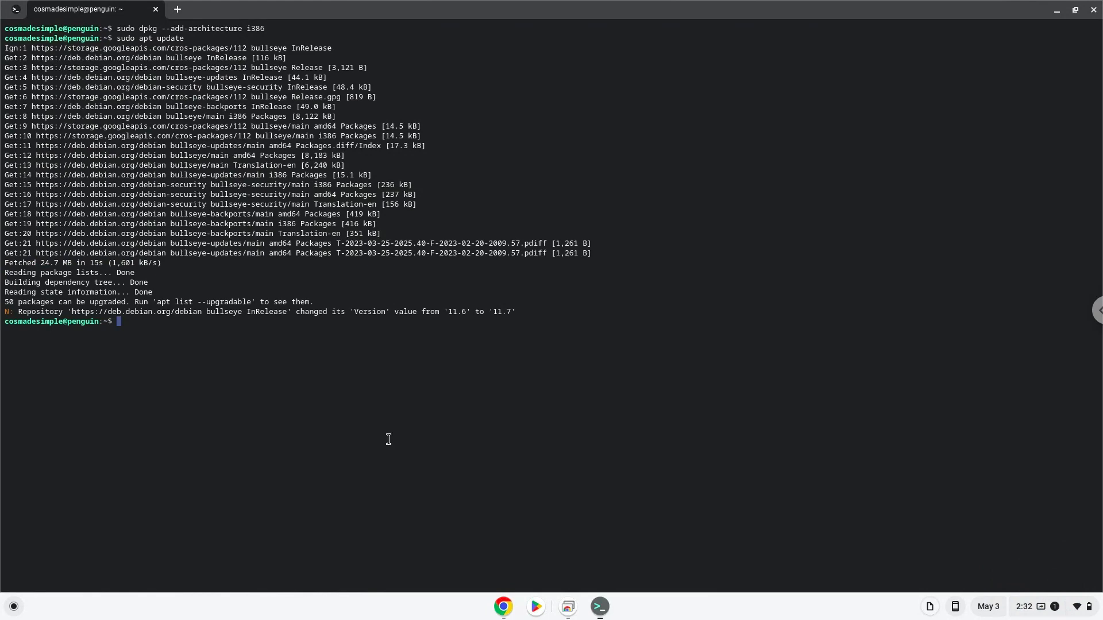
Step: Run the apt install line for i386 SDL2, Mesa GL and Vulkan drivers, confirming with Y
{"action": "left_click", "coordinate": [502, 607]}
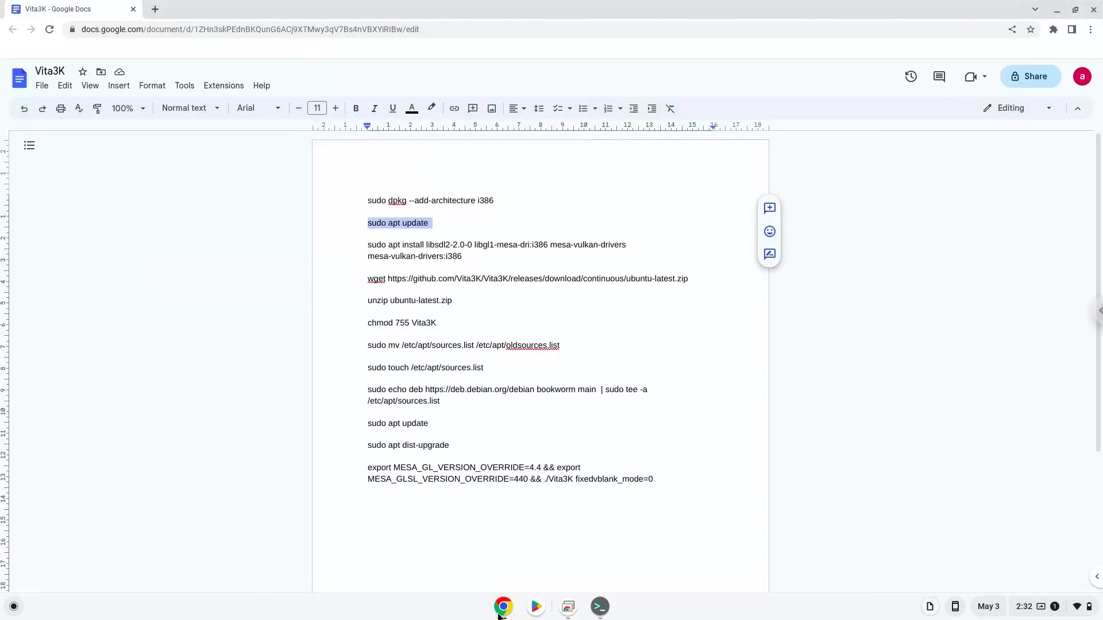
{"action": "left_click", "coordinate": [442, 244]}
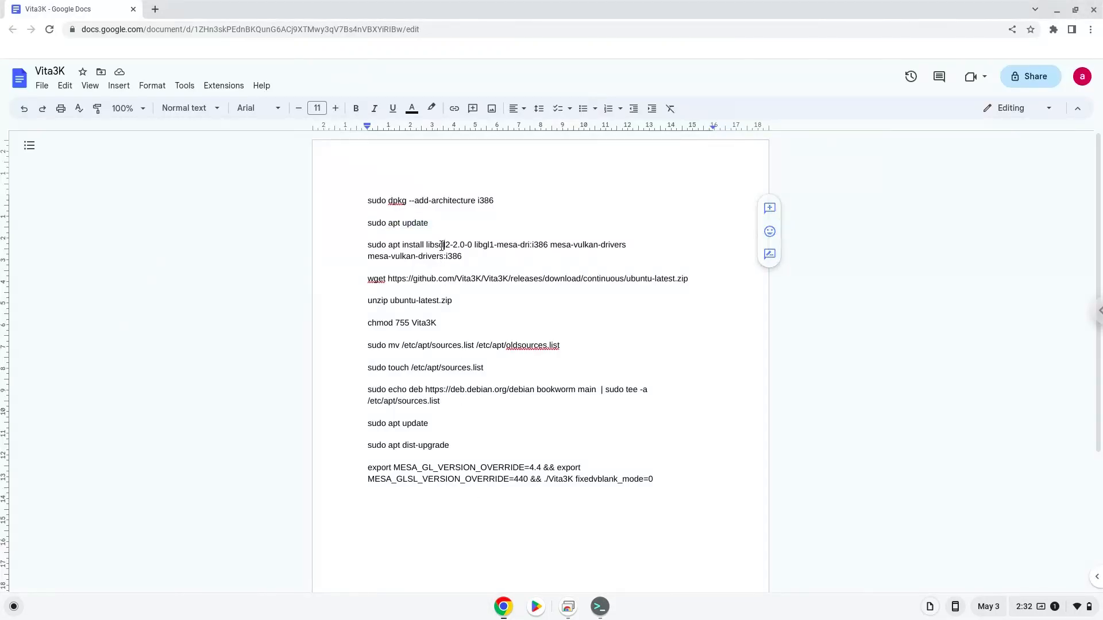
{"action": "right_click", "coordinate": [496, 250]}
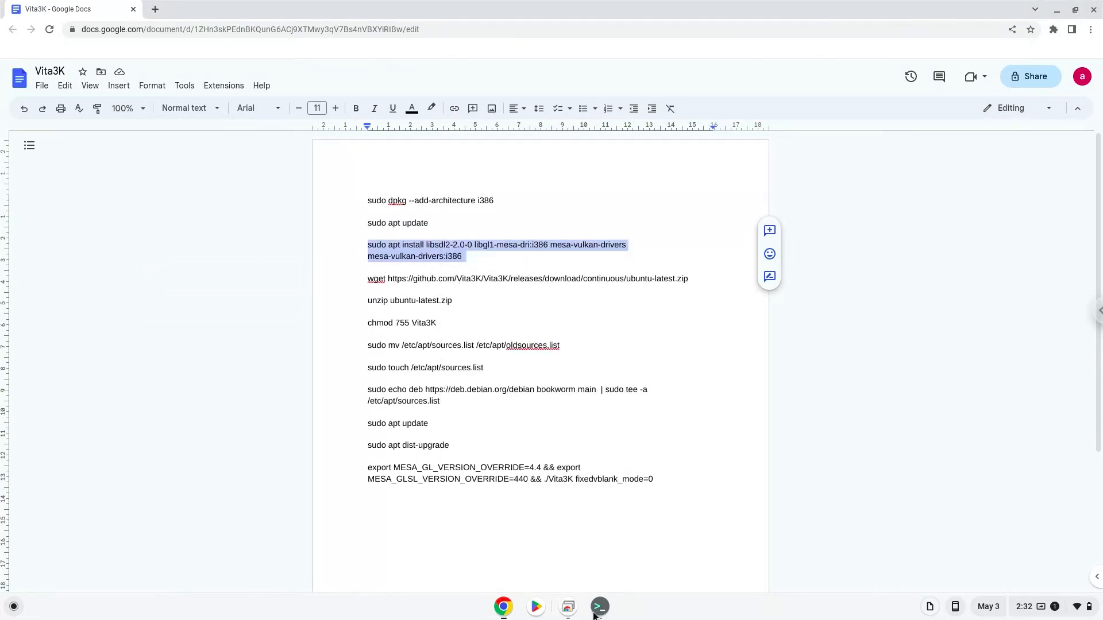
{"action": "left_click", "coordinate": [599, 607]}
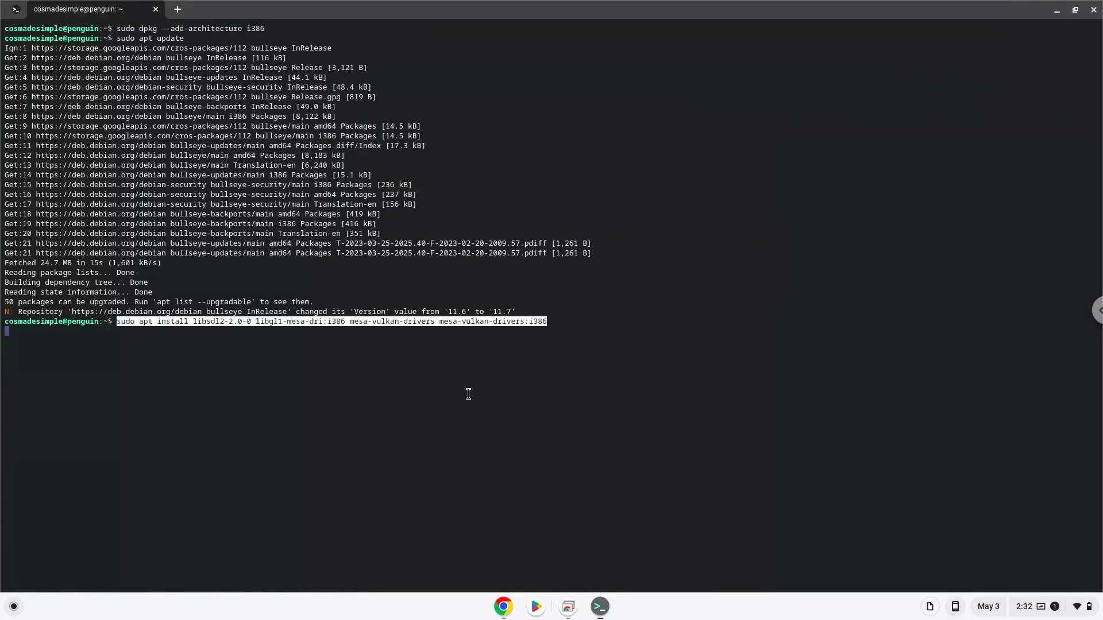
{"action": "key", "text": "Return"}
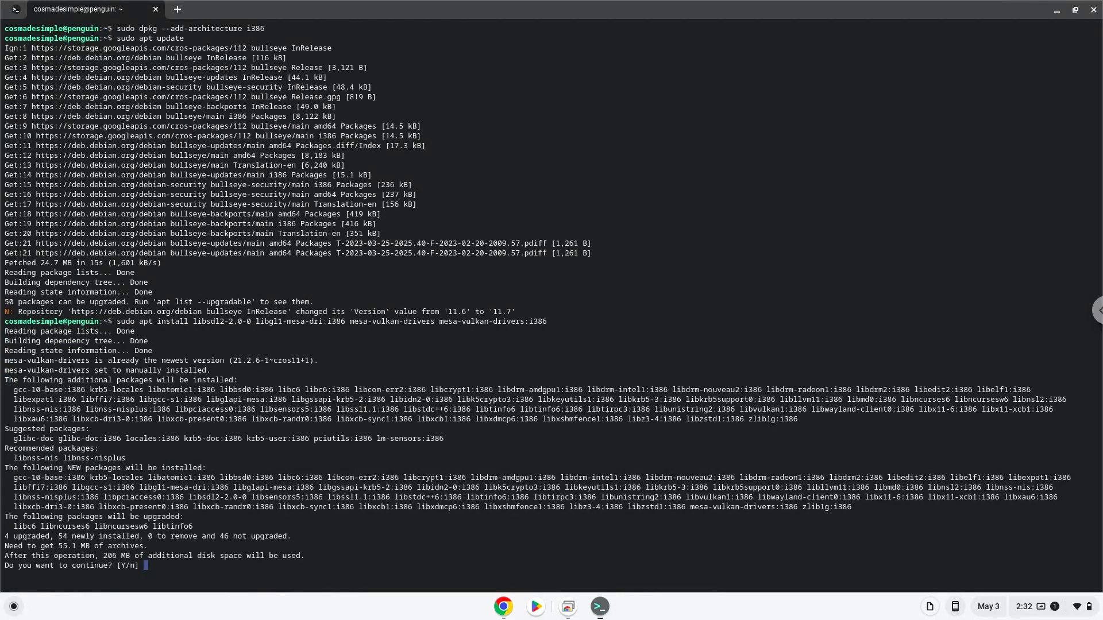
{"action": "type", "text": "Y"}
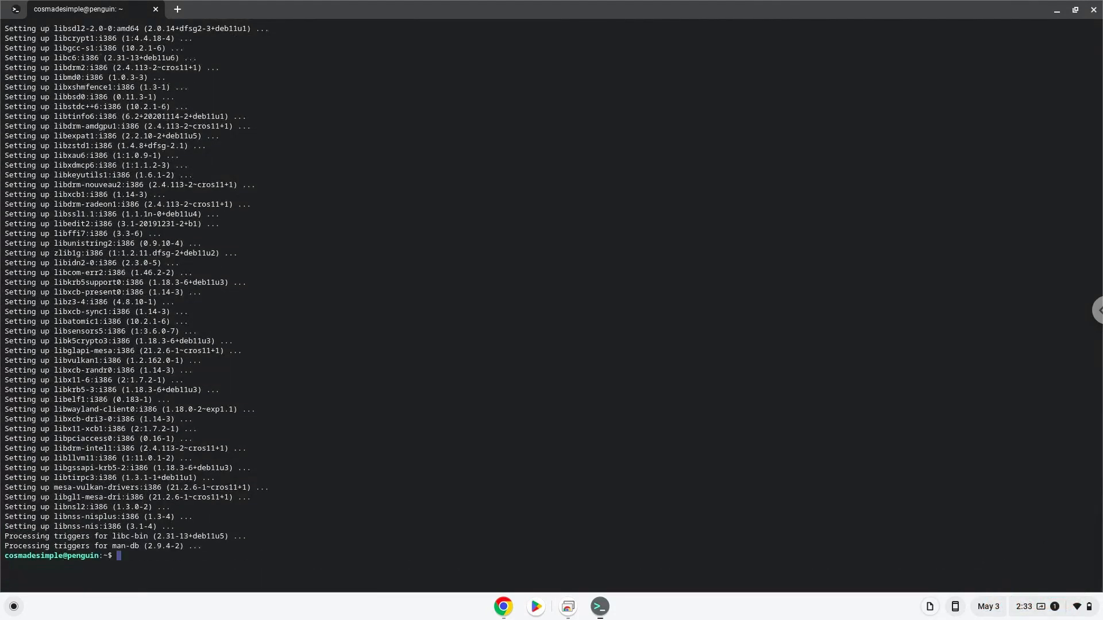
{"action": "mouse_move", "coordinate": [409, 602]}
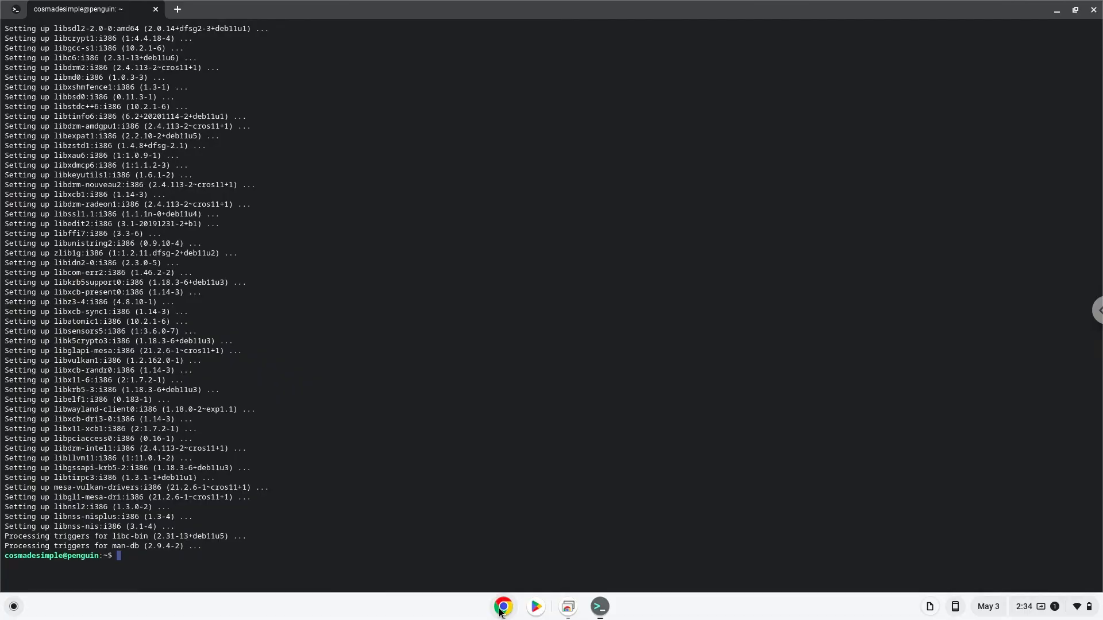
Step: Run the copied wget command to download Vita3K as ubuntu-latest.zip
{"action": "left_click", "coordinate": [502, 606]}
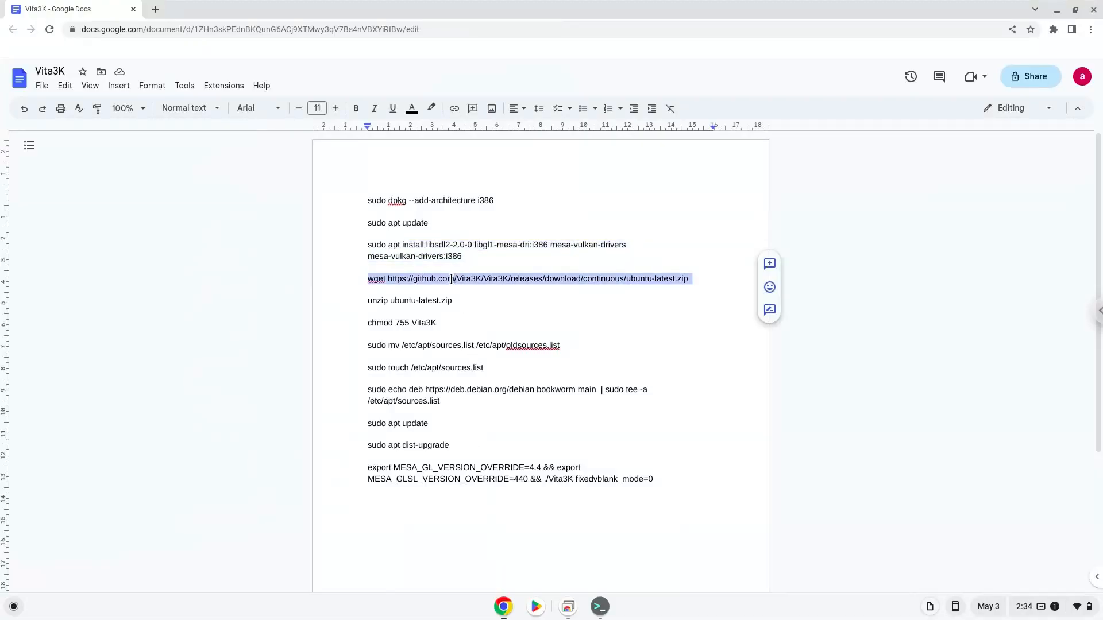
{"action": "mouse_move", "coordinate": [483, 311]}
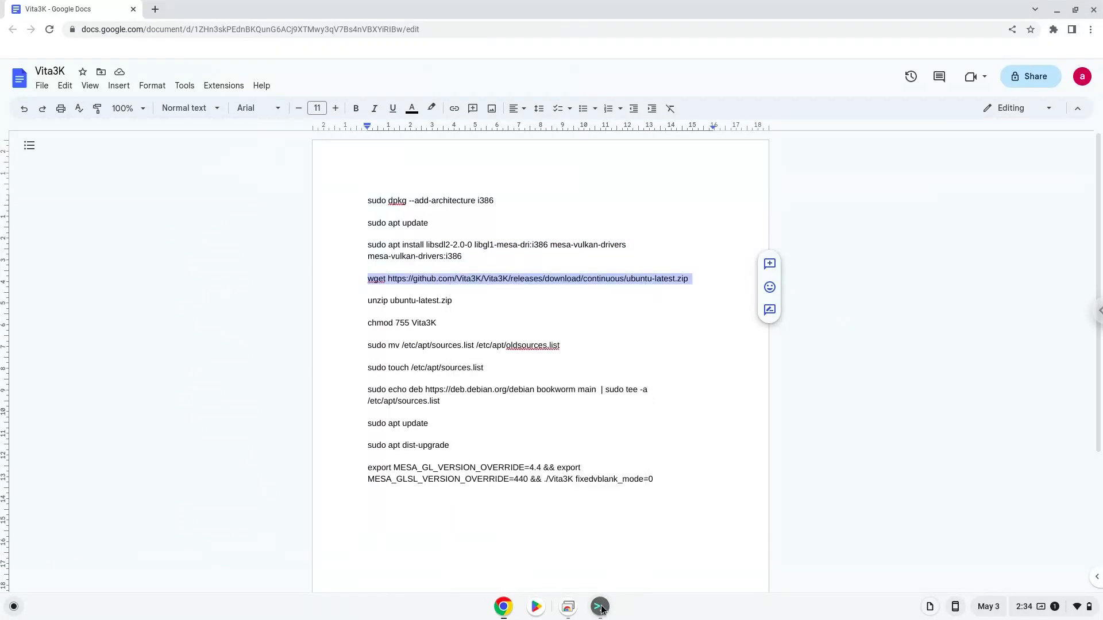
{"action": "left_click", "coordinate": [598, 607]}
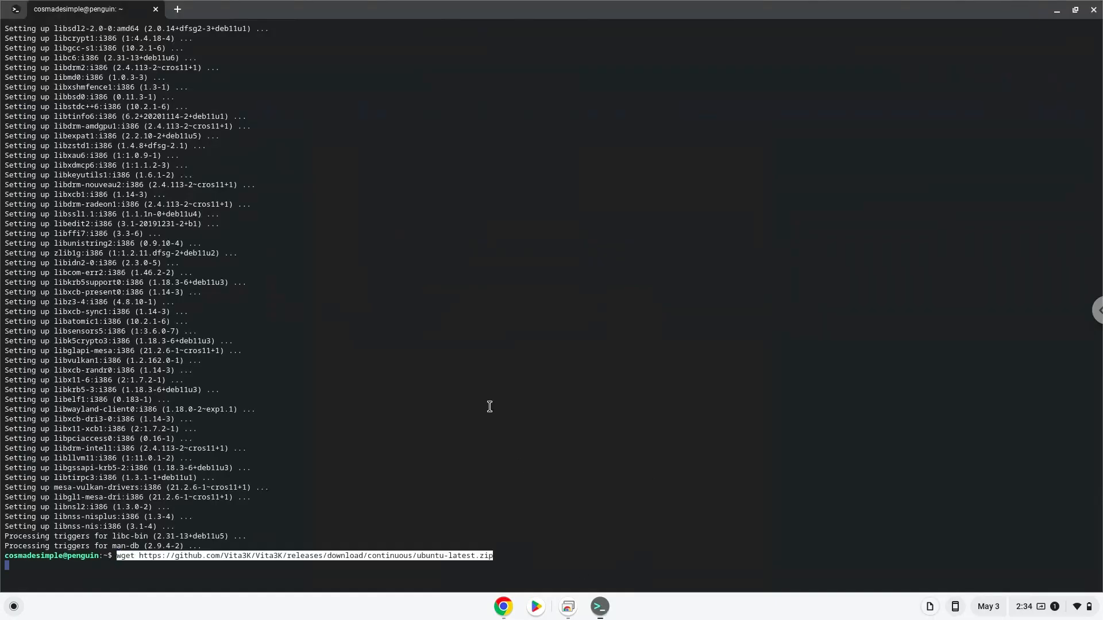
{"action": "key", "text": "Return"}
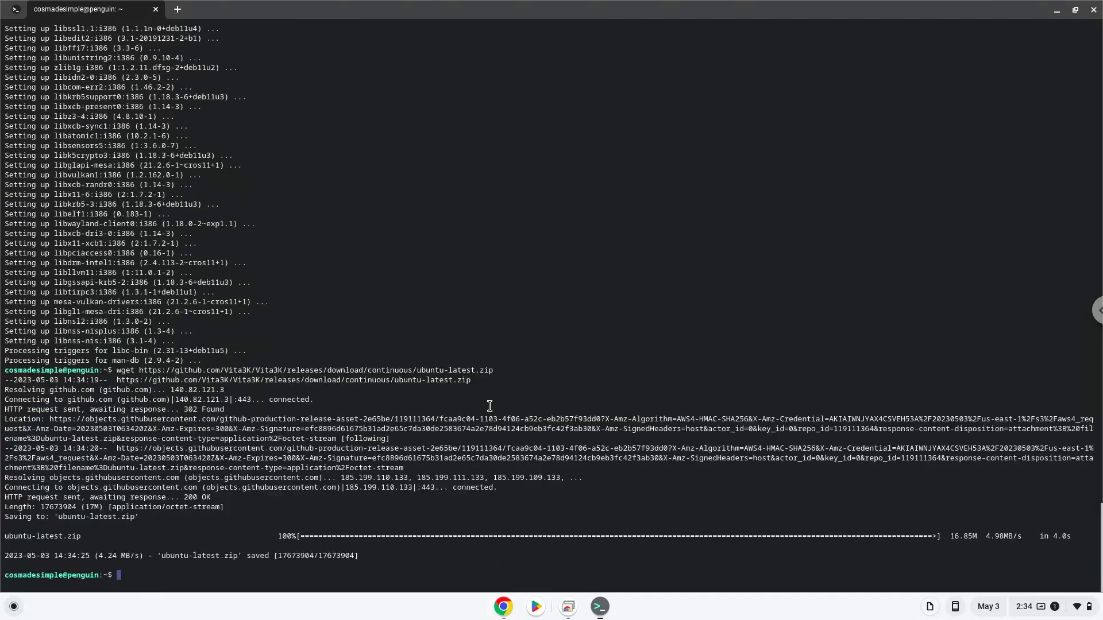
{"action": "mouse_move", "coordinate": [508, 587]}
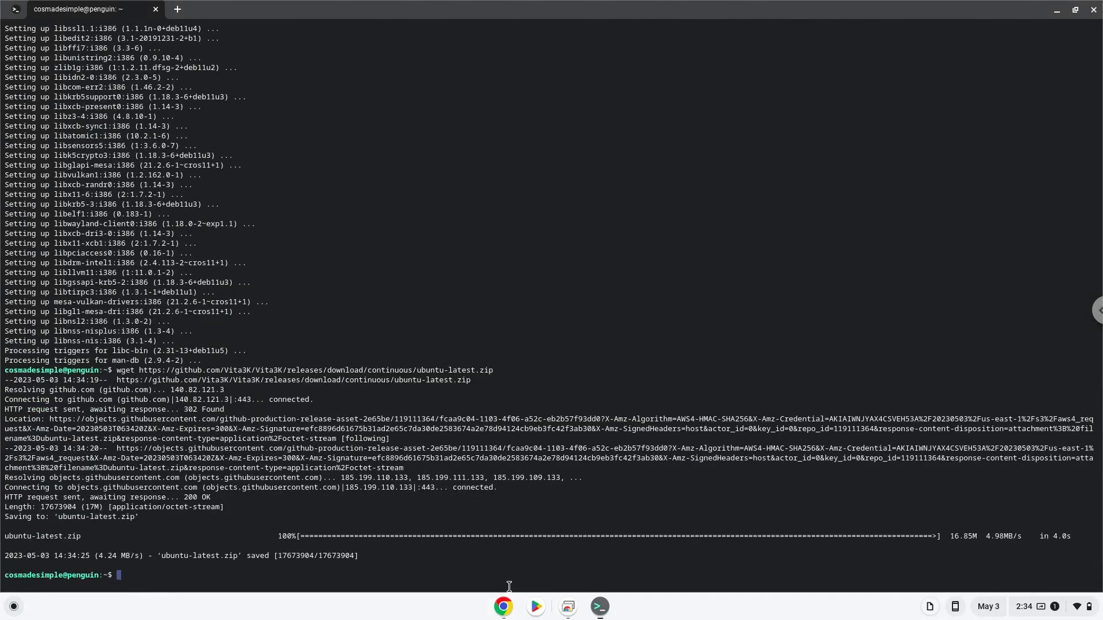
{"action": "left_click", "coordinate": [503, 606]}
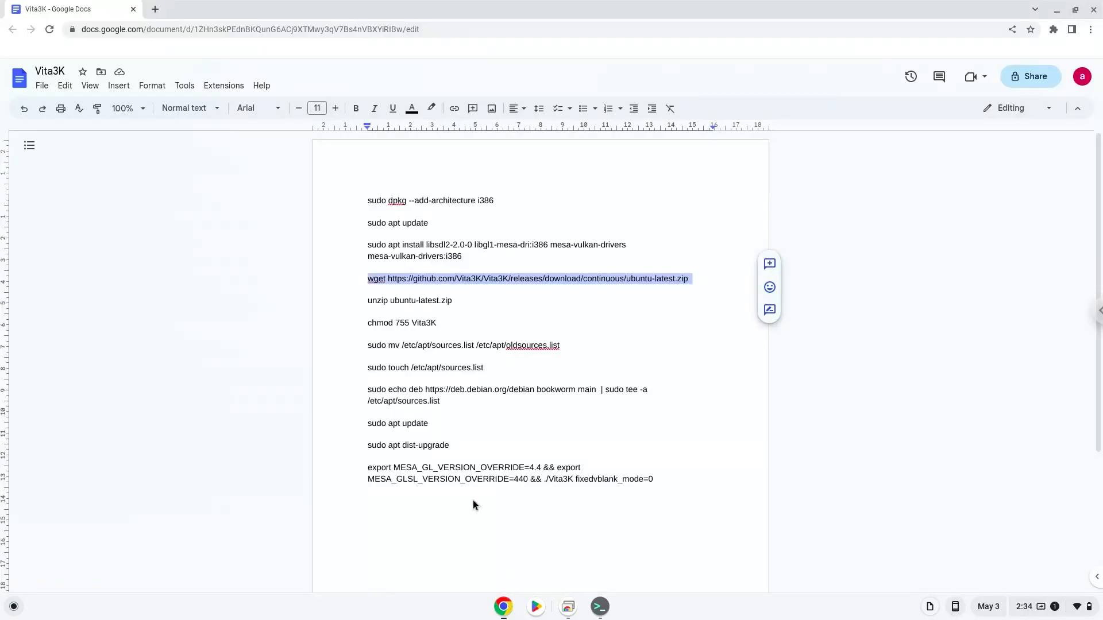
Step: Copy the unzip command from Docs and run it to extract ubuntu-latest.zip
{"action": "left_click", "coordinate": [424, 300]}
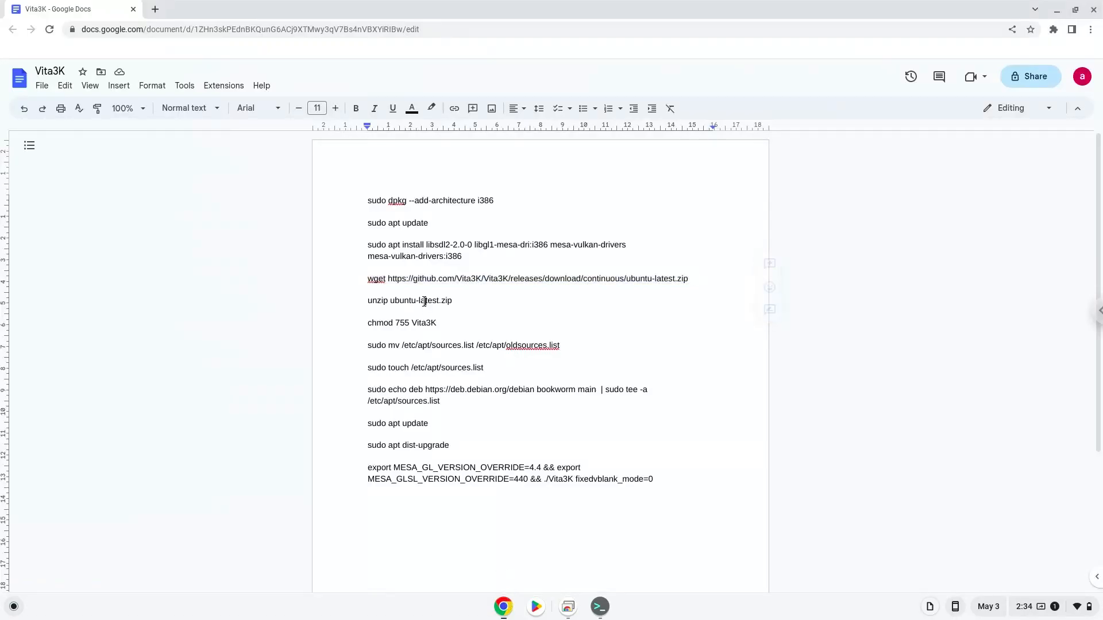
{"action": "right_click", "coordinate": [423, 300]}
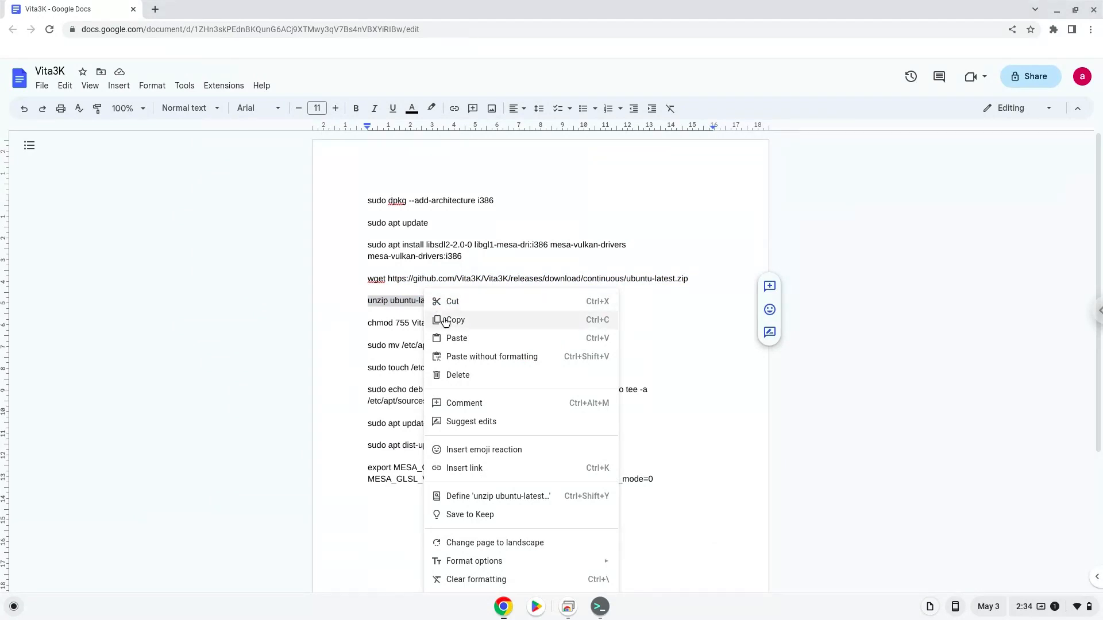
{"action": "left_click", "coordinate": [454, 320]}
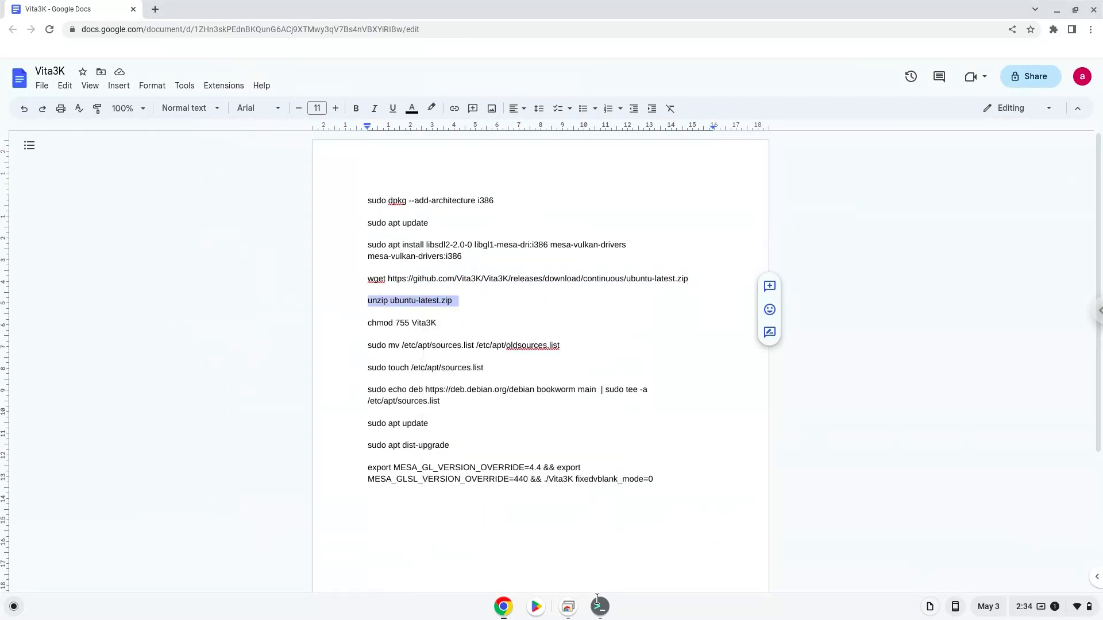
{"action": "mouse_move", "coordinate": [599, 607]}
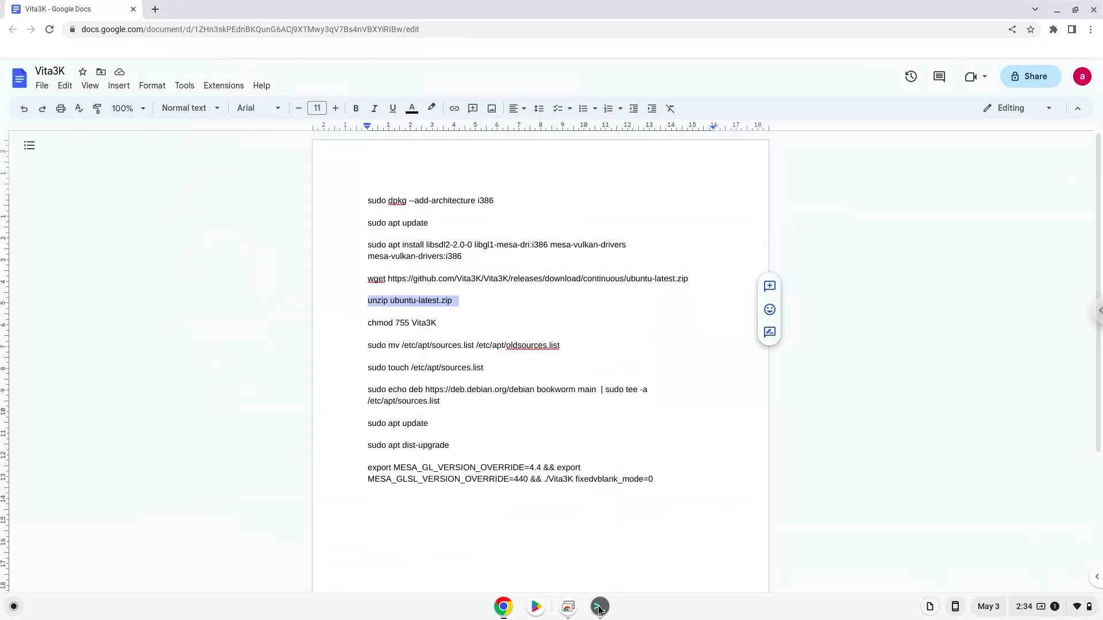
{"action": "left_click", "coordinate": [599, 607]}
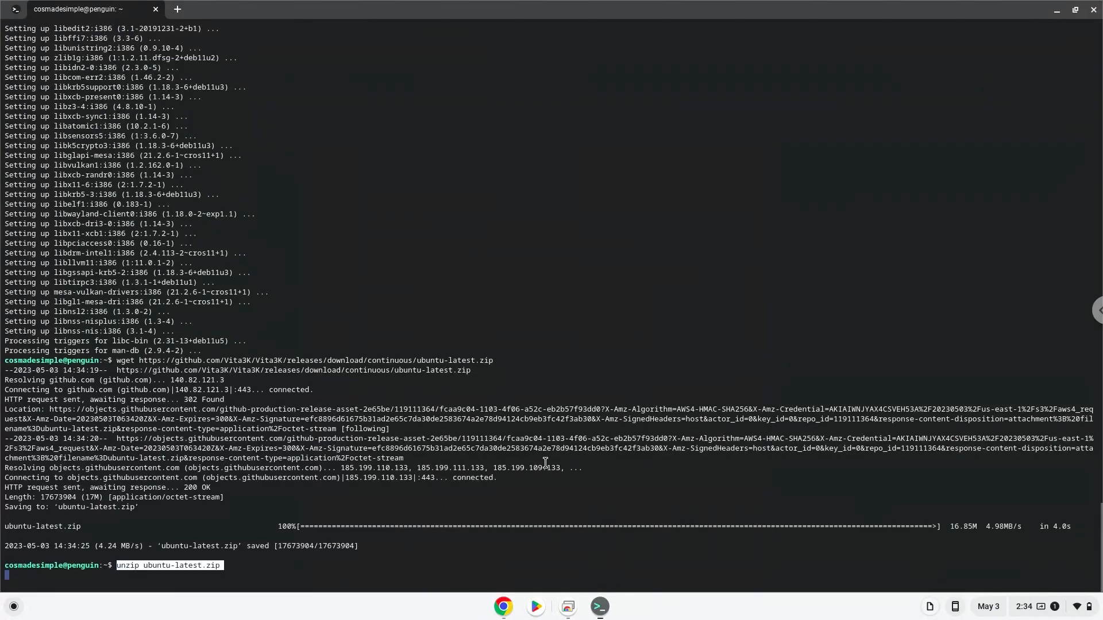
{"action": "key", "text": "Return"}
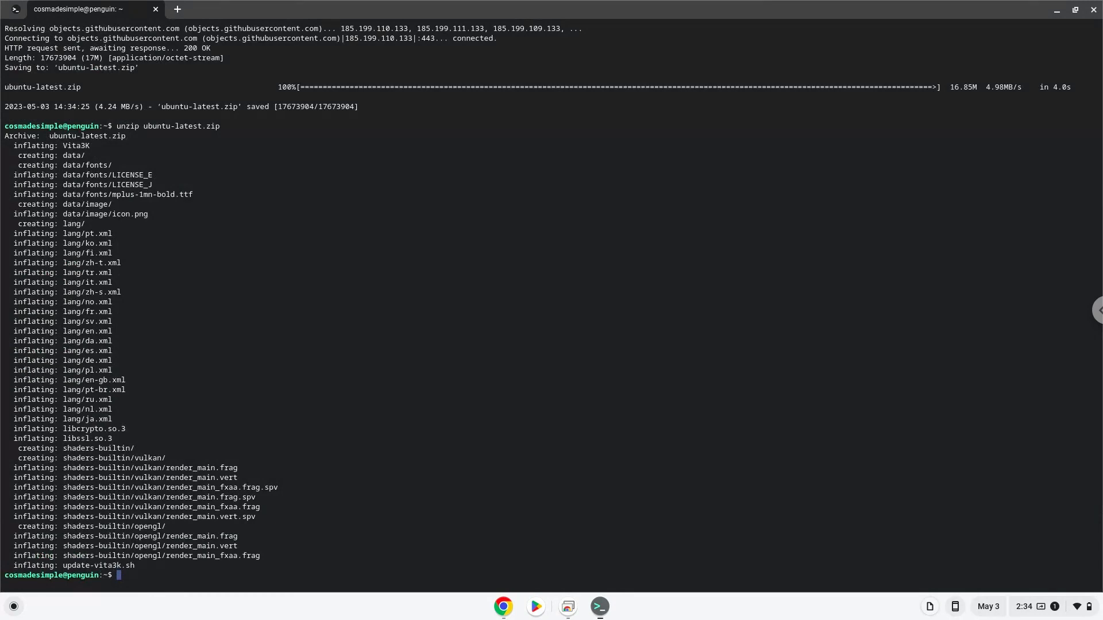
{"action": "left_click", "coordinate": [503, 607]}
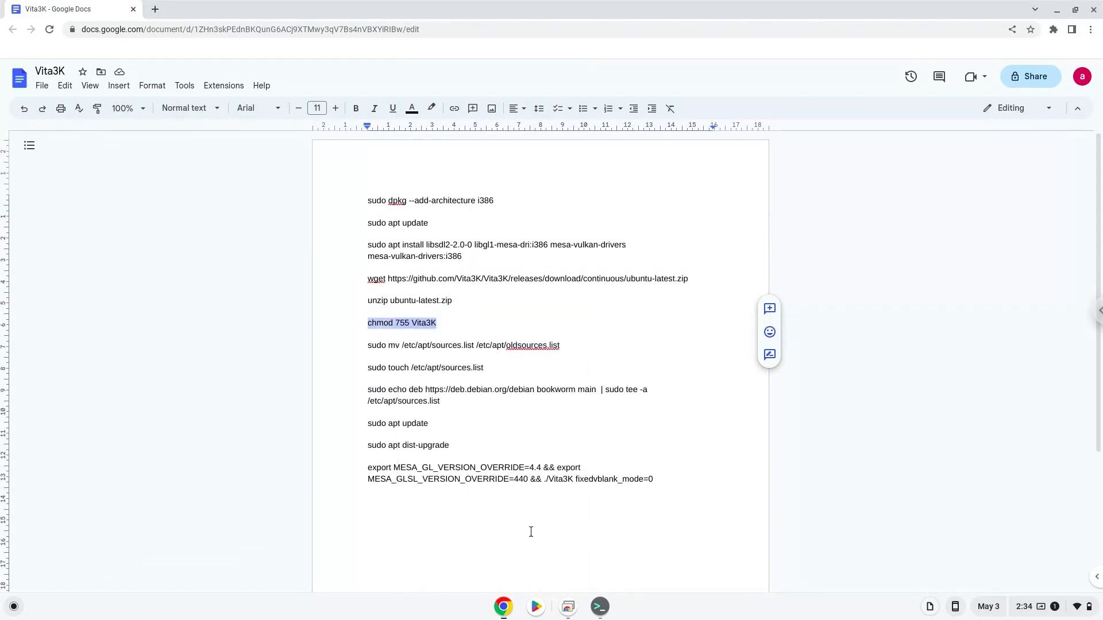
Step: Run 'chmod 755 Vita3K' in the Linux terminal
{"action": "left_click", "coordinate": [598, 607]}
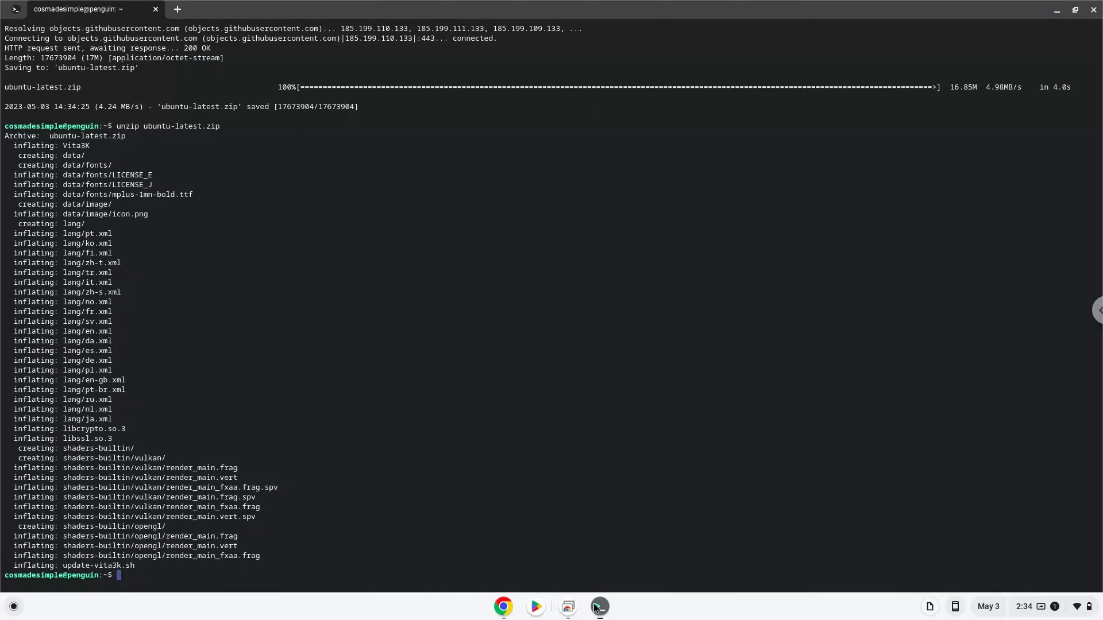
{"action": "type", "text": "chmod 755 Vita3K"}
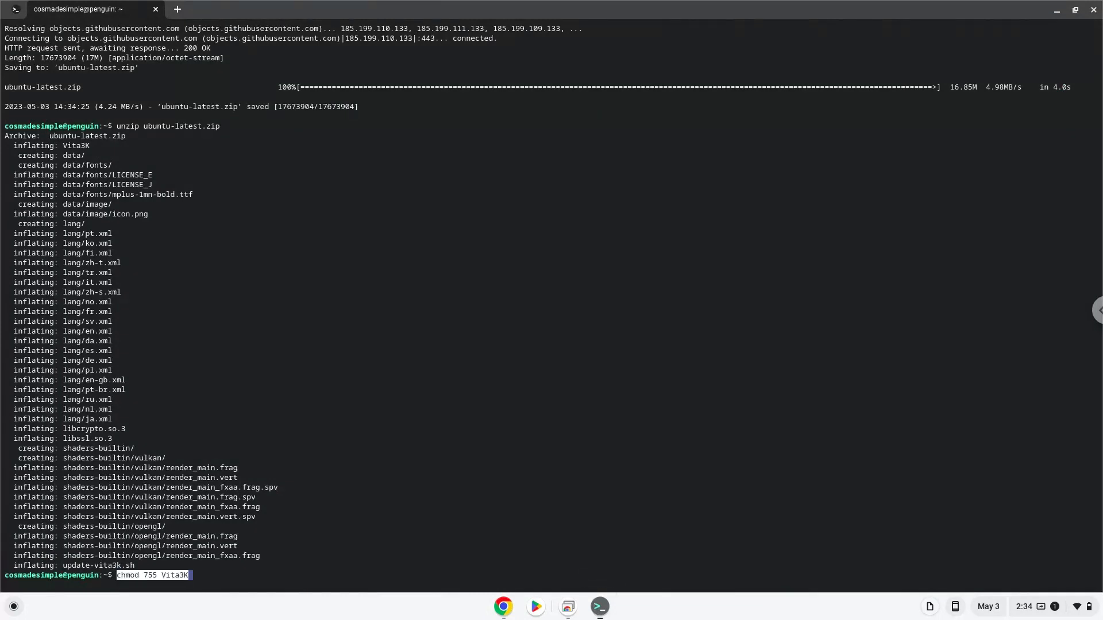
{"action": "key", "text": "Return"}
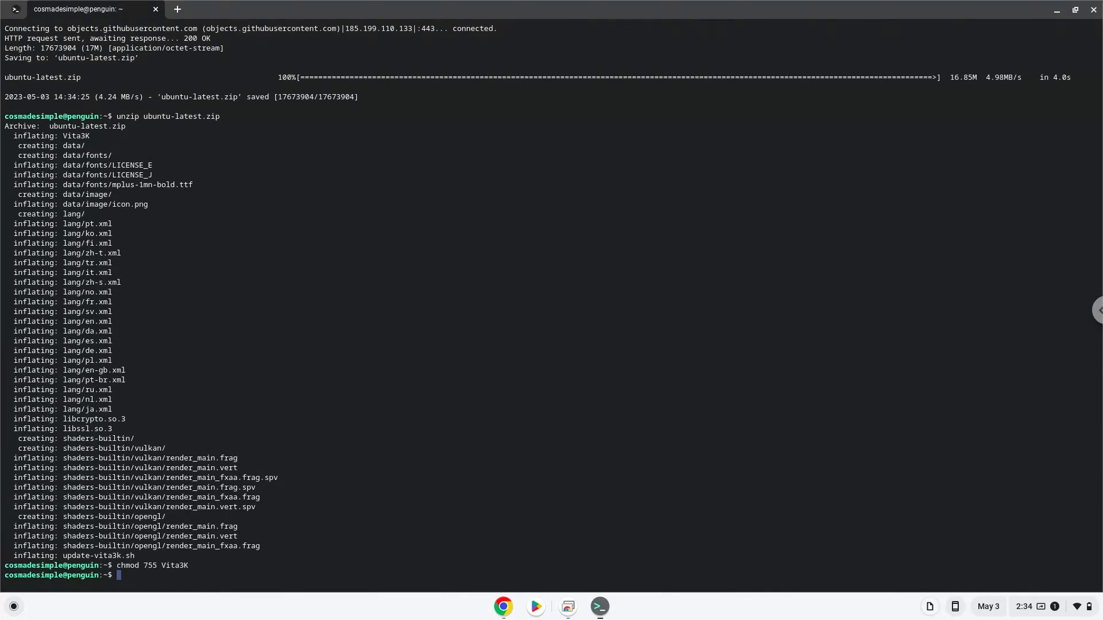
{"action": "mouse_move", "coordinate": [474, 585]}
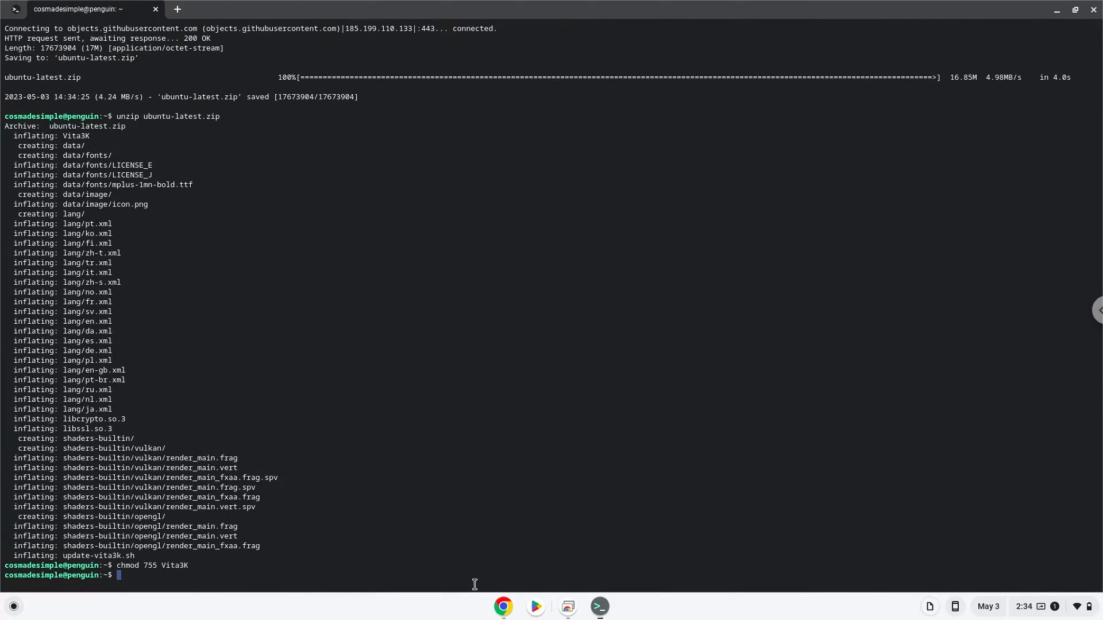
Step: Run the copied sudo mv command renaming /etc/apt/sources.list to oldsources.list
{"action": "left_click", "coordinate": [503, 607]}
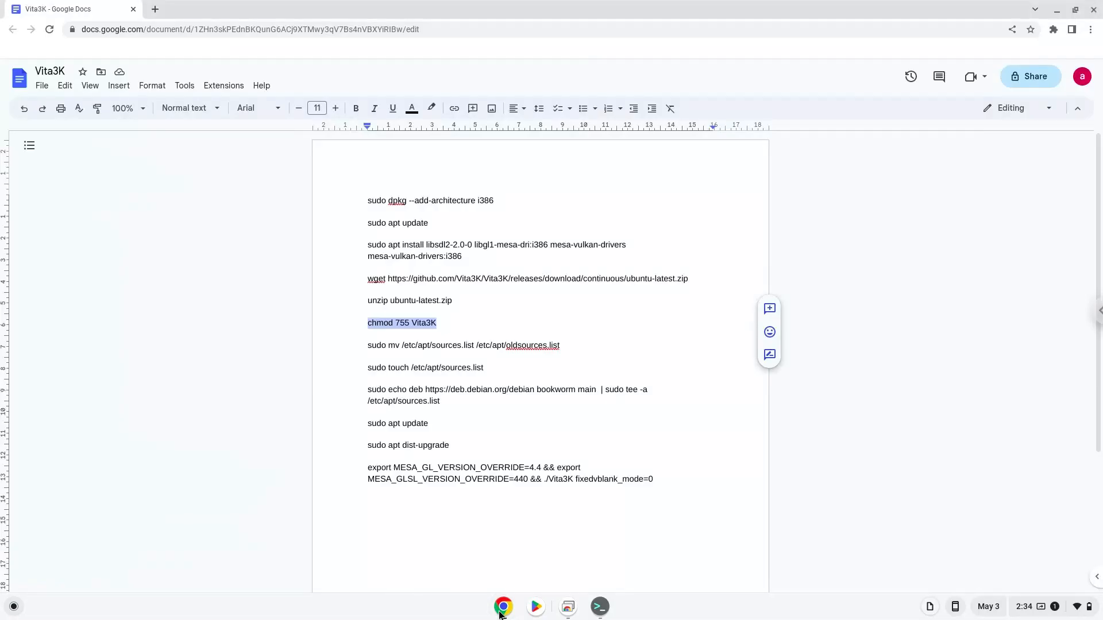
{"action": "left_click", "coordinate": [450, 346]}
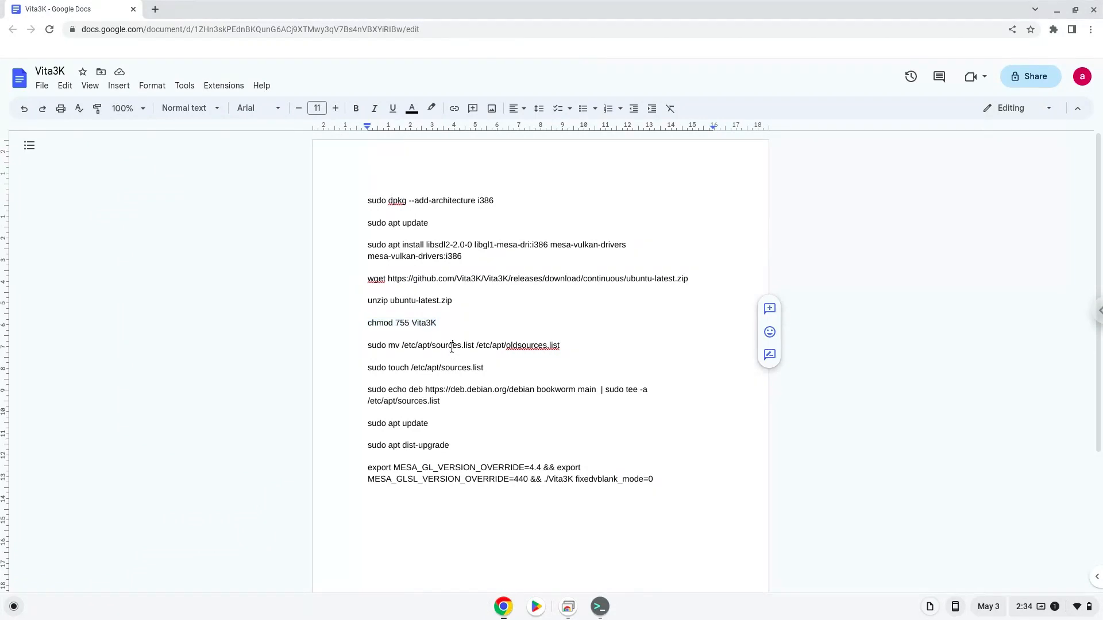
{"action": "right_click", "coordinate": [451, 344]}
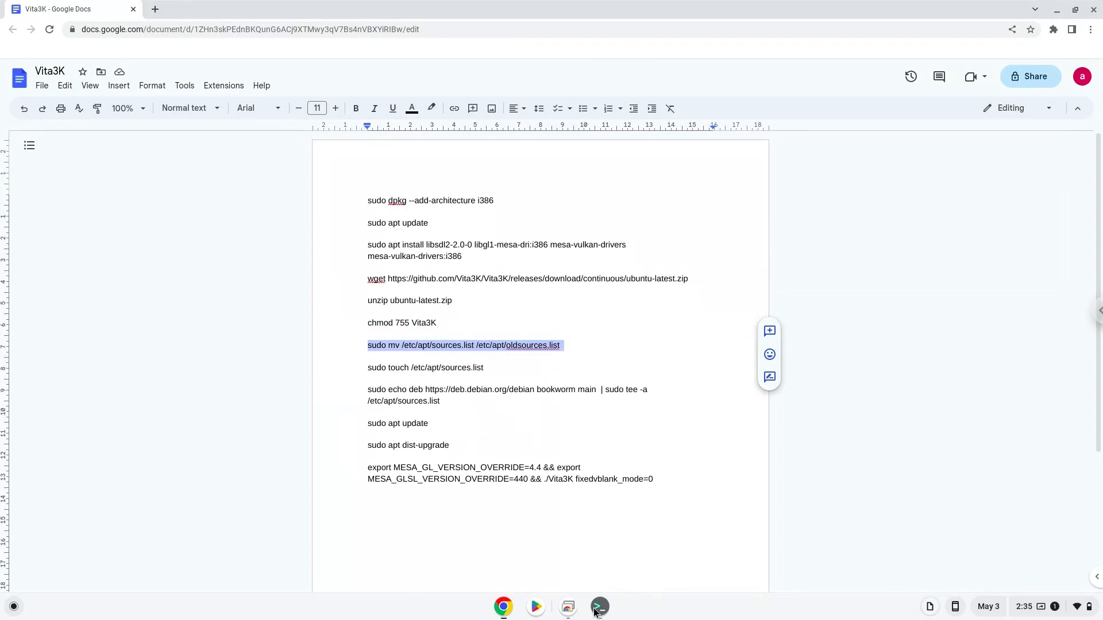
{"action": "left_click", "coordinate": [599, 607]}
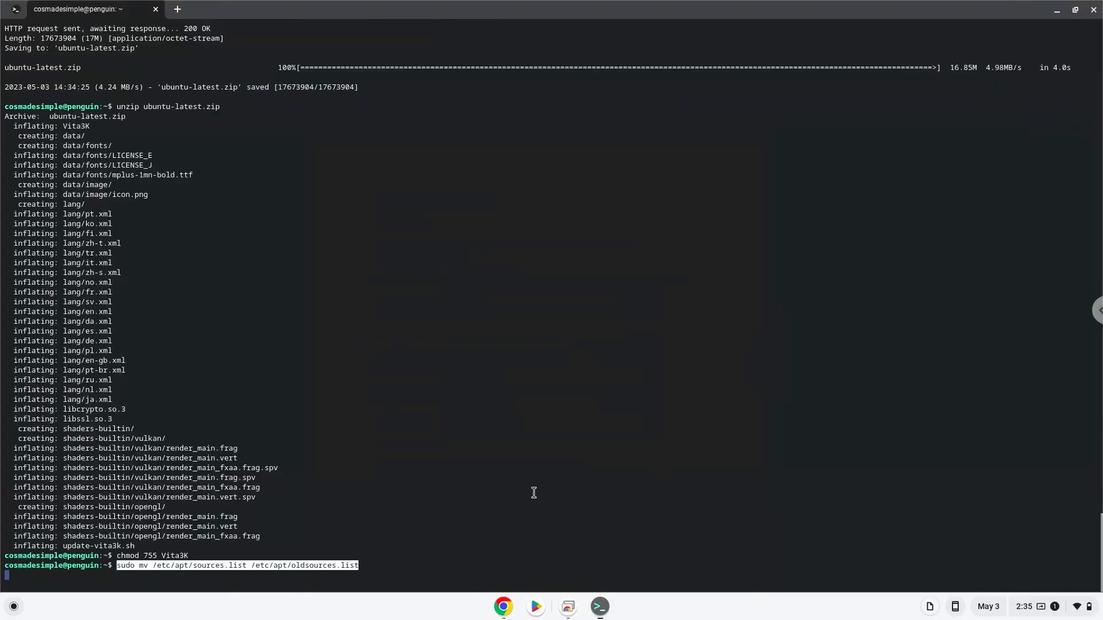
{"action": "key", "text": "Return"}
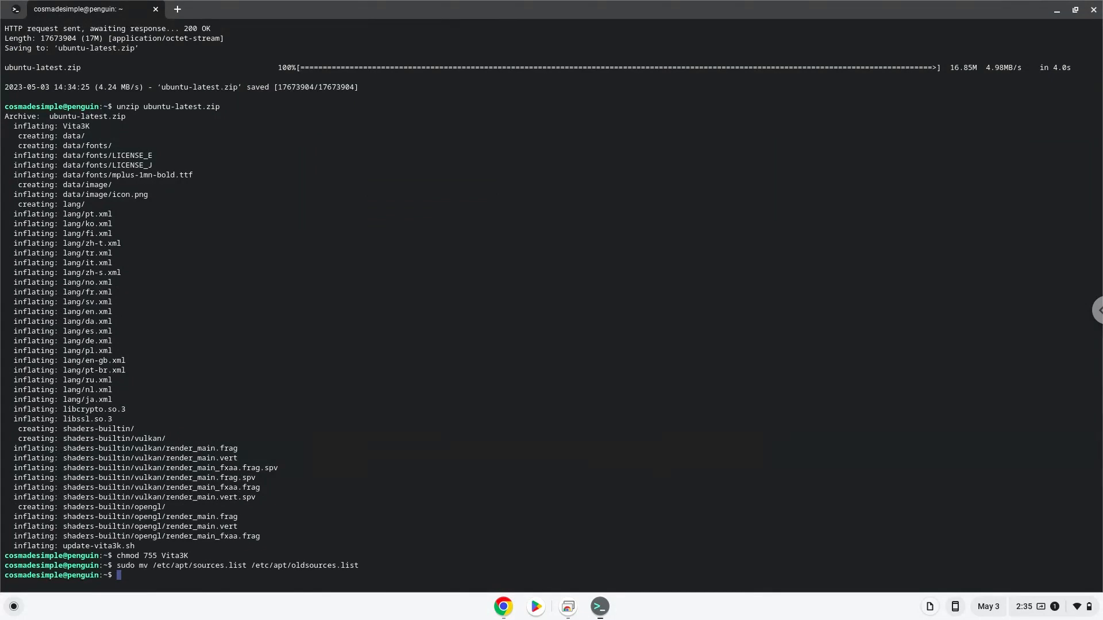
{"action": "mouse_move", "coordinate": [526, 515]}
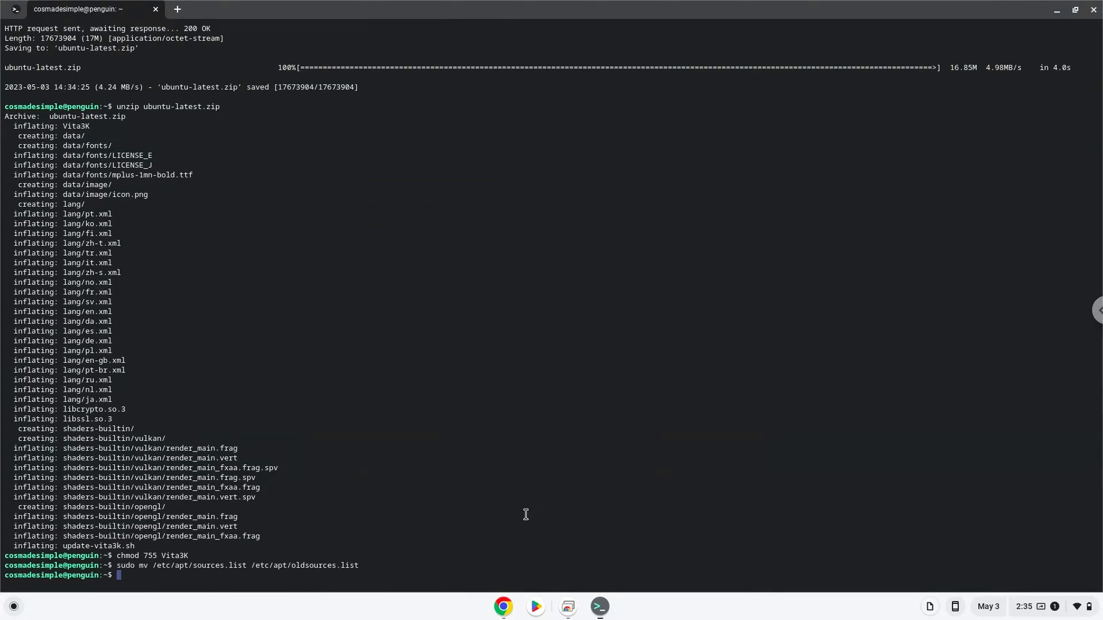
{"action": "left_click", "coordinate": [504, 606]}
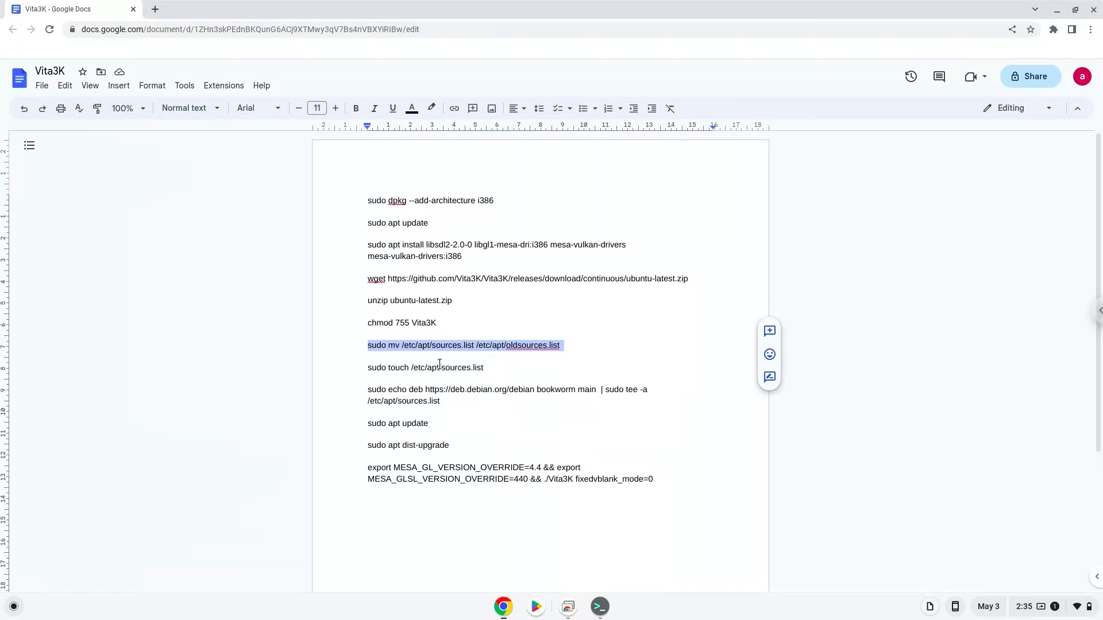
Step: Run 'sudo touch /etc/apt/sources.list', then append the Debian bookworm main line via tee
{"action": "right_click", "coordinate": [425, 367]}
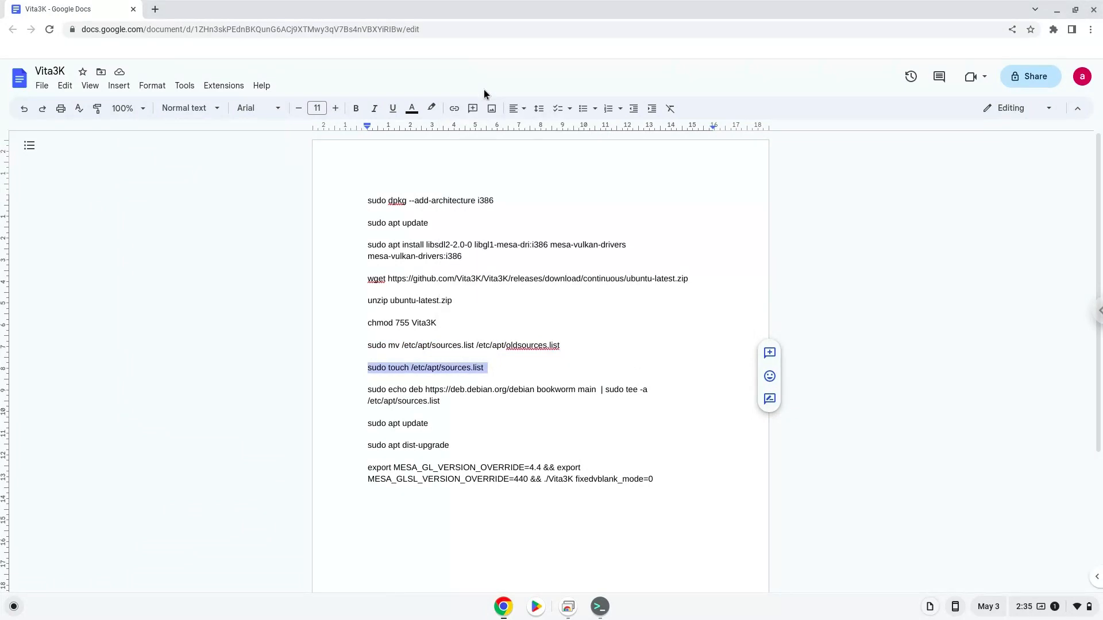
{"action": "mouse_move", "coordinate": [598, 606]}
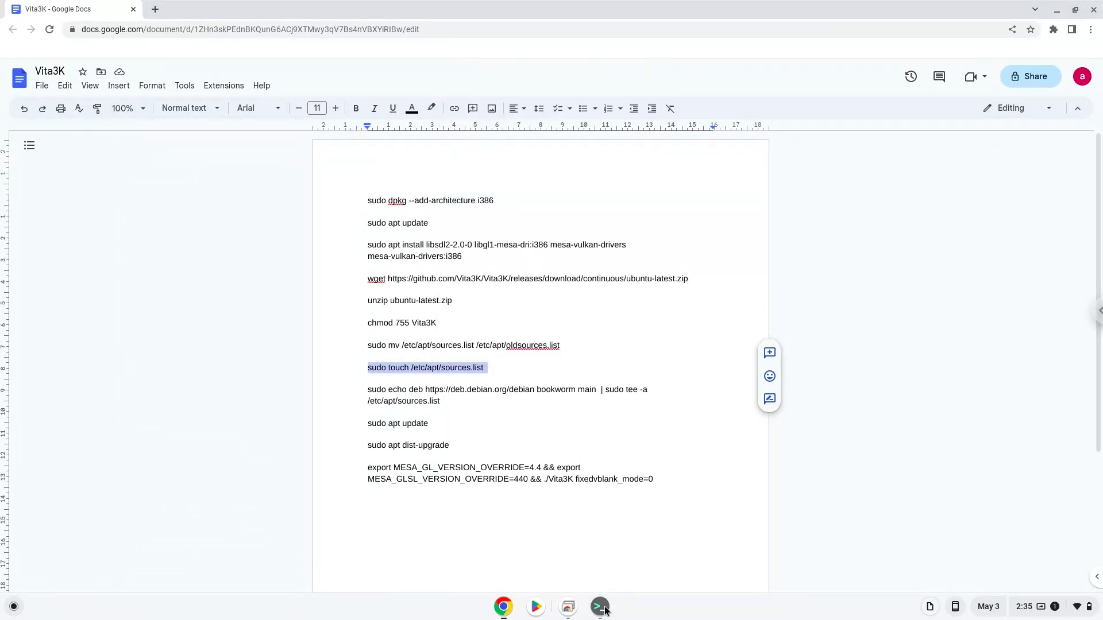
{"action": "left_click", "coordinate": [598, 606]}
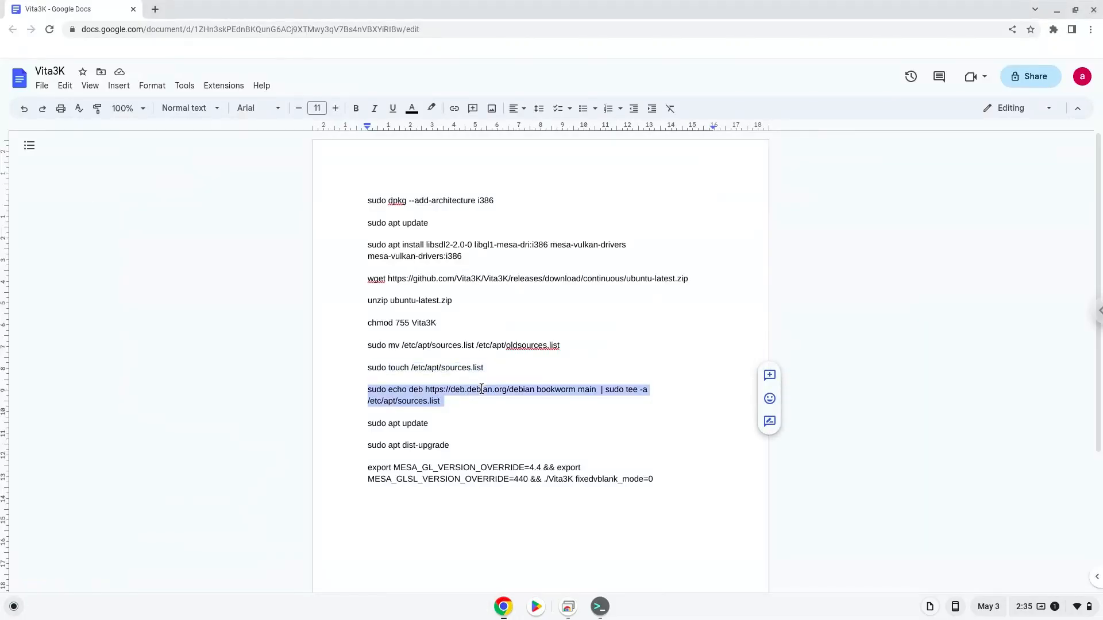
{"action": "right_click", "coordinate": [482, 394]}
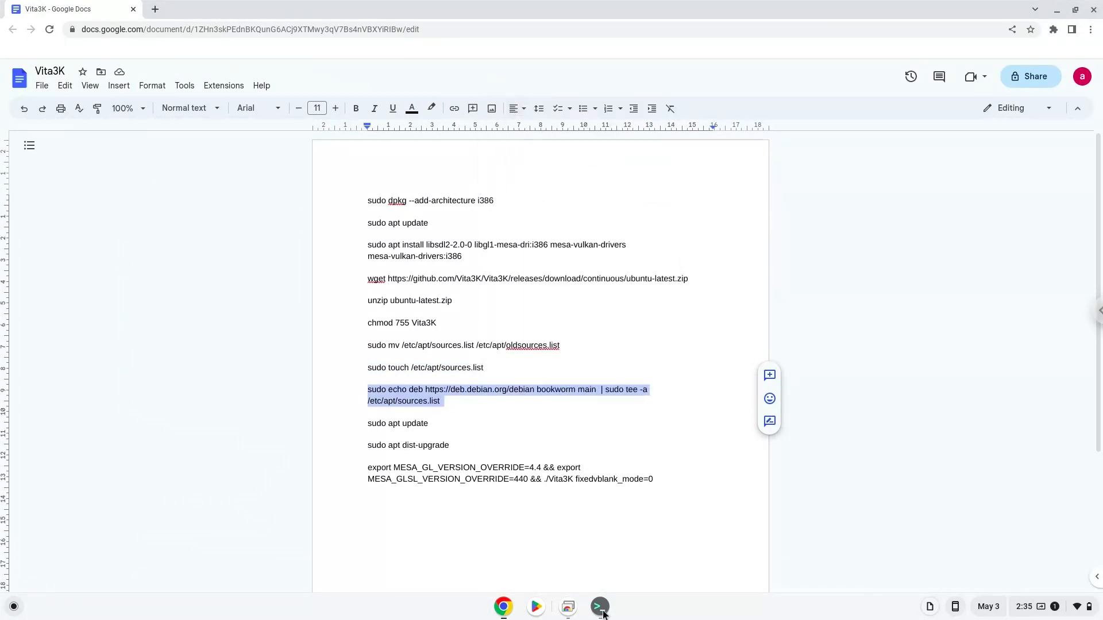
{"action": "left_click", "coordinate": [599, 606]}
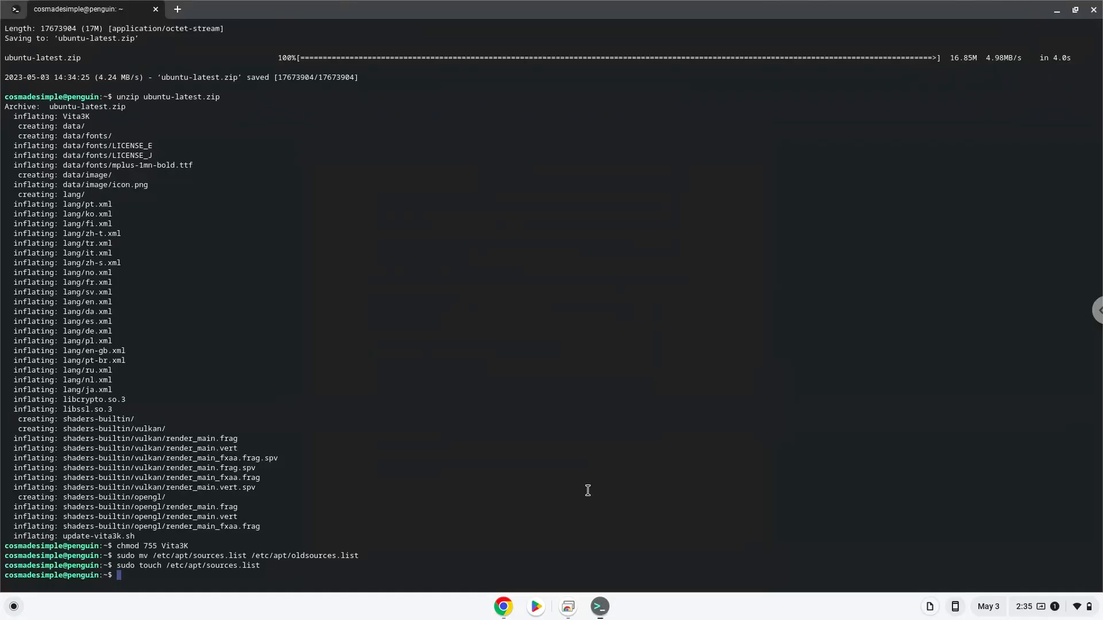
{"action": "key", "text": "Return"}
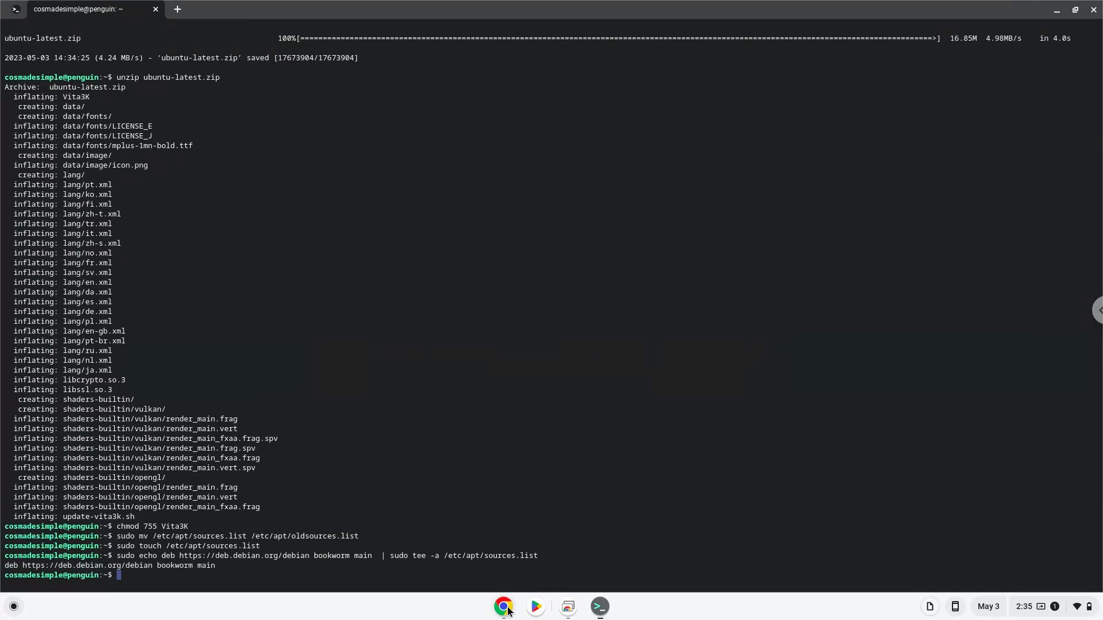
{"action": "left_click", "coordinate": [503, 607]}
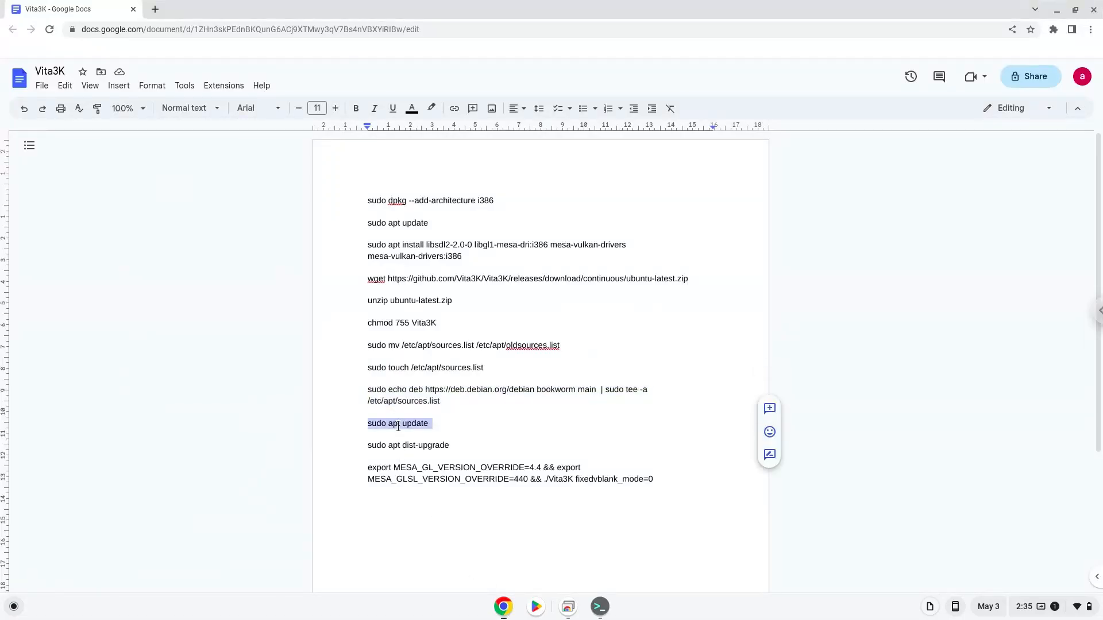
Step: Run 'sudo apt update' copied from the notes, refreshing bookworm package lists (476 upgradable)
{"action": "right_click", "coordinate": [398, 422]}
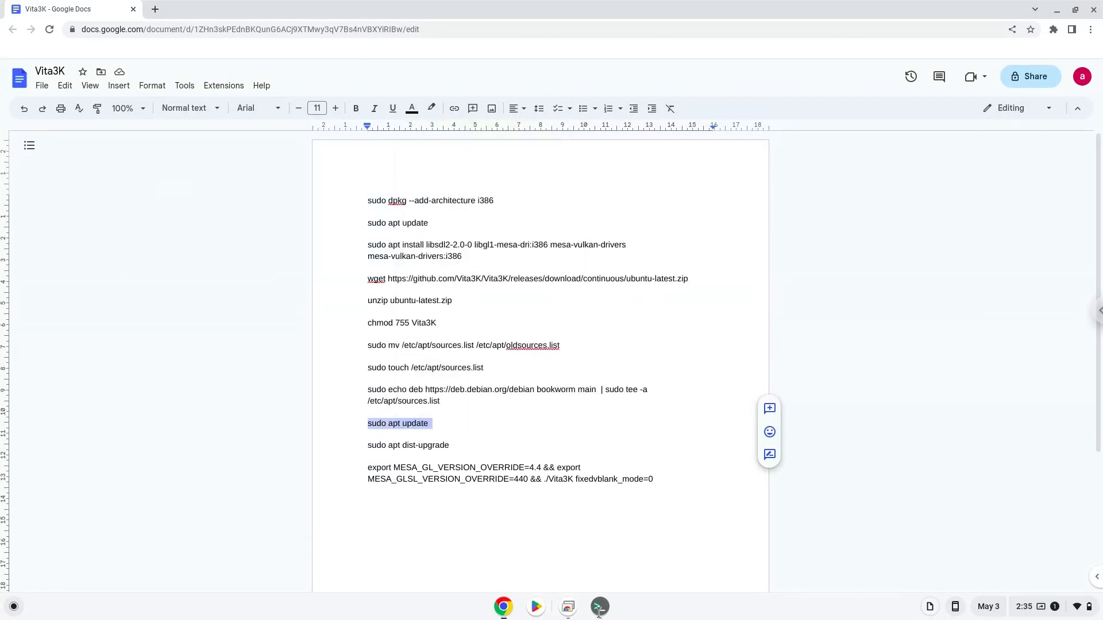
{"action": "left_click", "coordinate": [598, 607]}
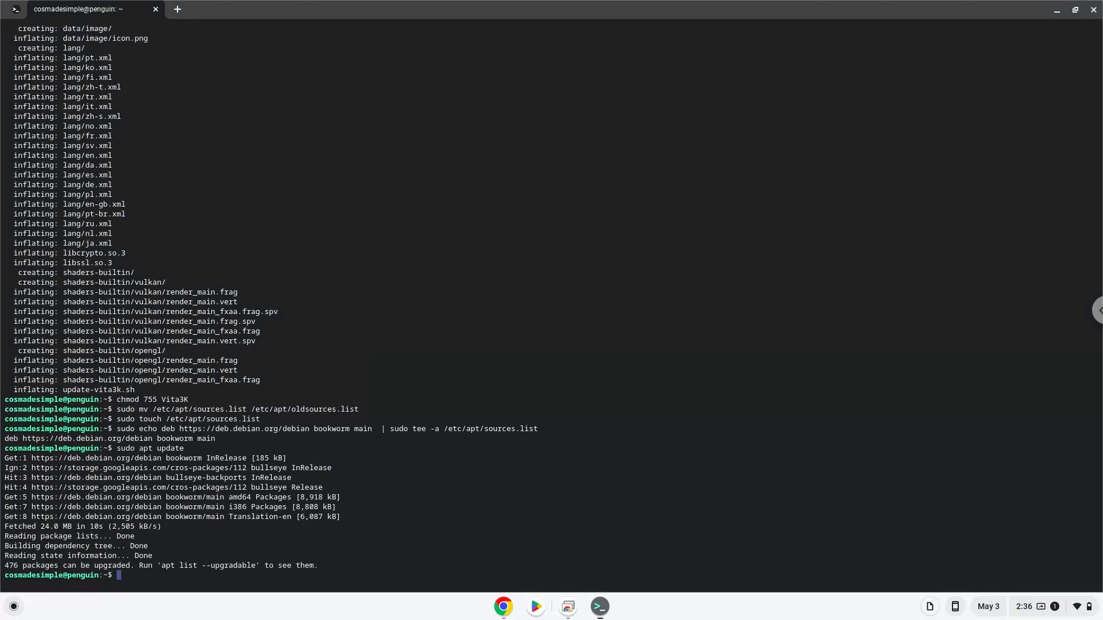
{"action": "mouse_move", "coordinate": [511, 599]}
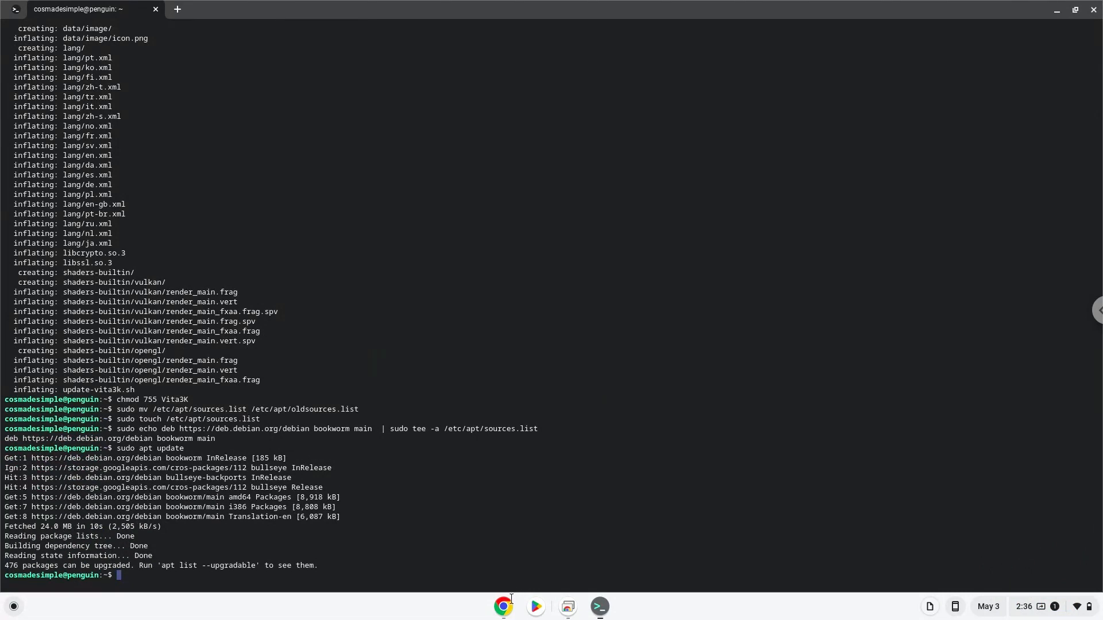
{"action": "left_click", "coordinate": [504, 606]}
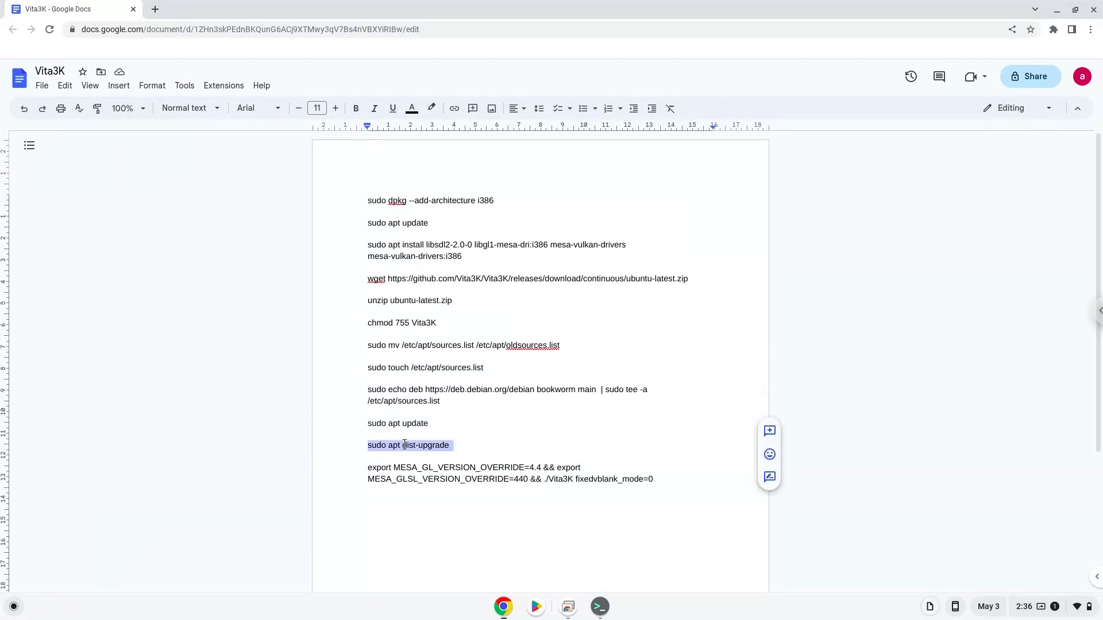
Step: Run 'sudo apt dist-upgrade' in Terminal and confirm the 476 package upgrades with Y
{"action": "right_click", "coordinate": [407, 445]}
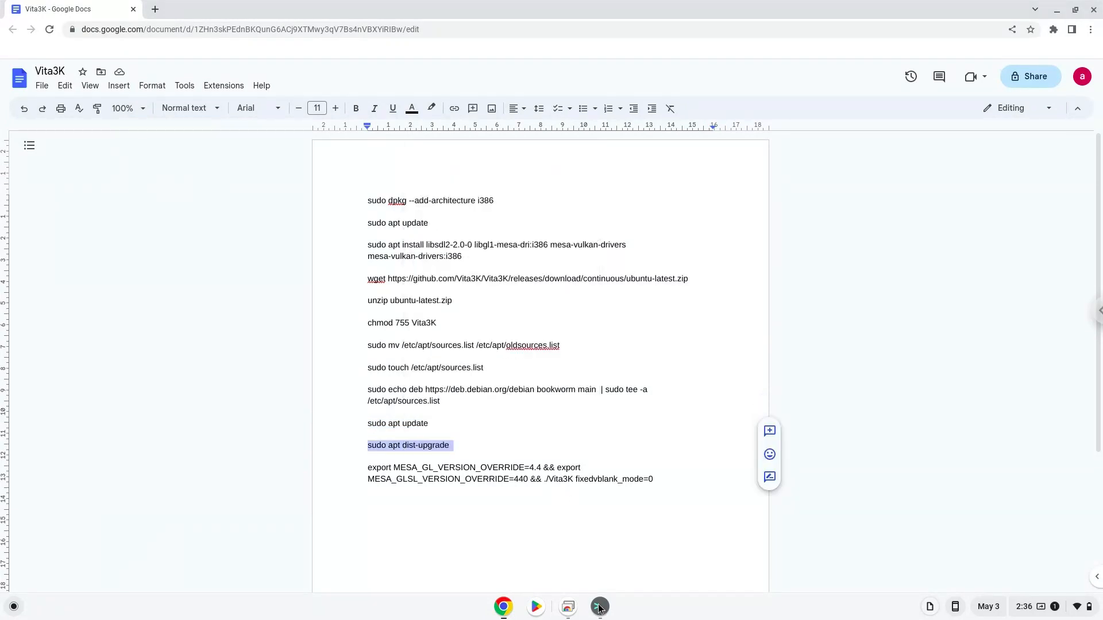
{"action": "left_click", "coordinate": [598, 607]}
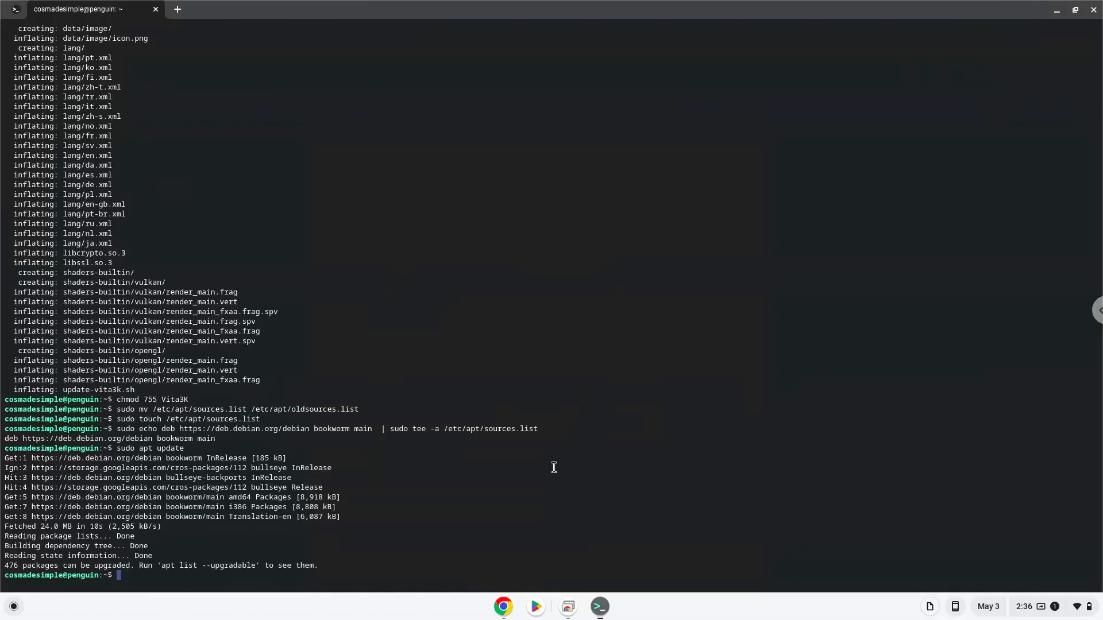
{"action": "type", "text": "sudo apt dist-upgrade"}
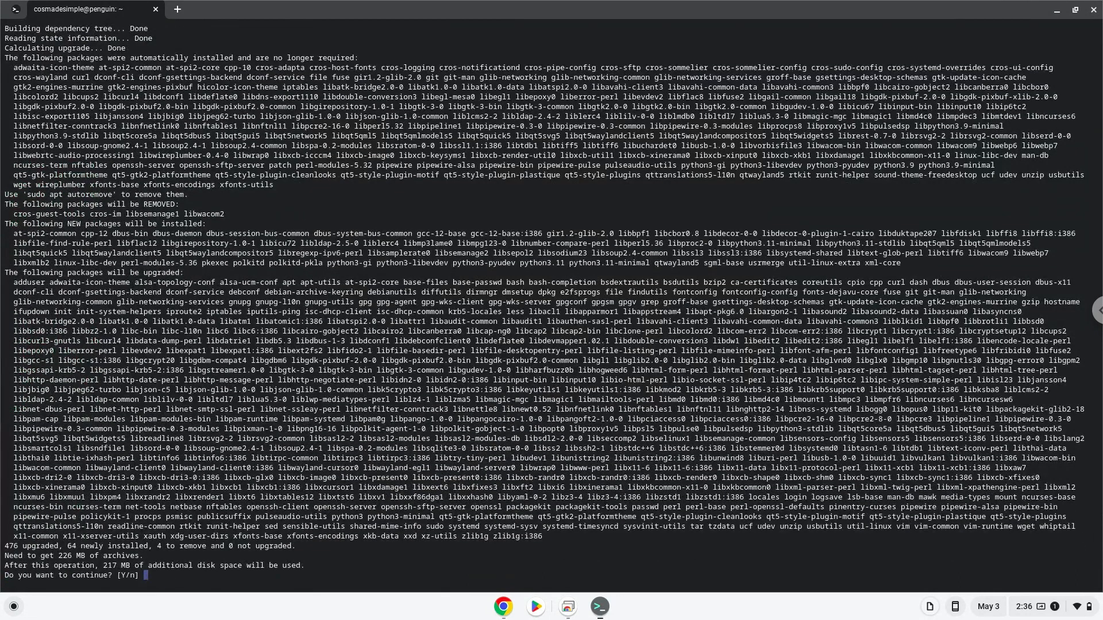
{"action": "type", "text": "Y"}
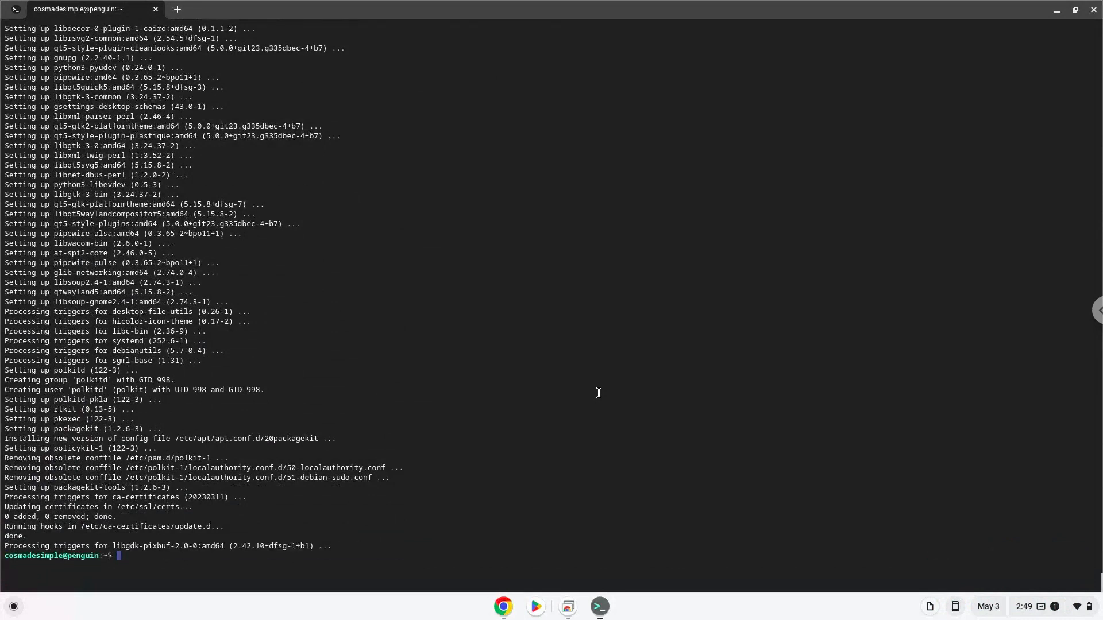
{"action": "mouse_move", "coordinate": [511, 586]}
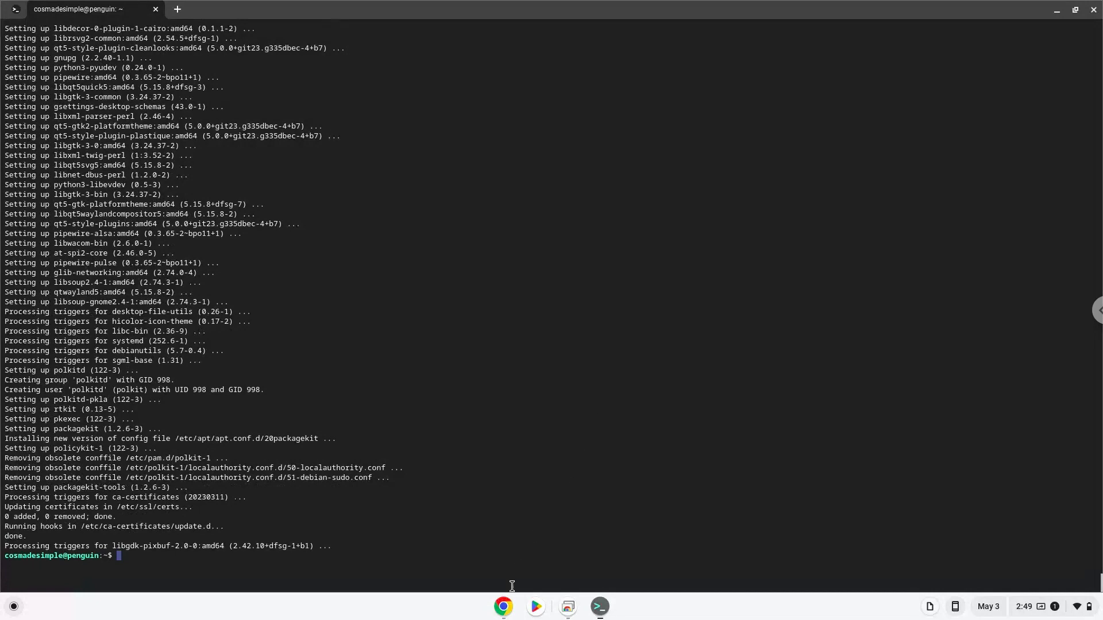
Step: Launch ./Vita3K with MESA_GL_VERSION_OVERRIDE=4.4 and MESA_GLSL_VERSION_OVERRIDE=440 exported
{"action": "left_click", "coordinate": [503, 606]}
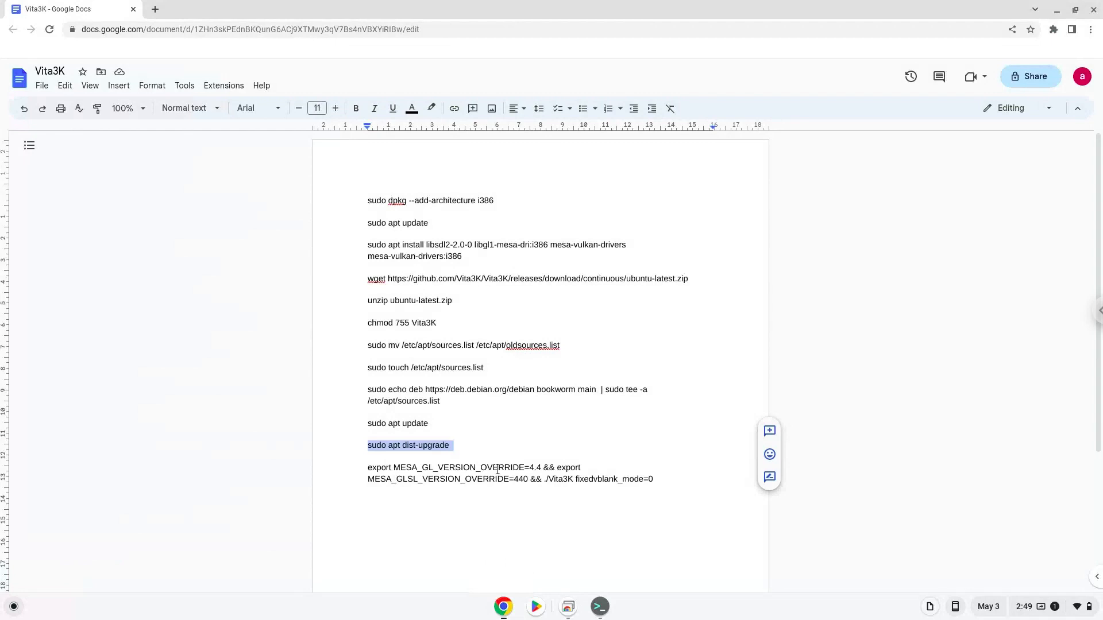
{"action": "right_click", "coordinate": [498, 473]}
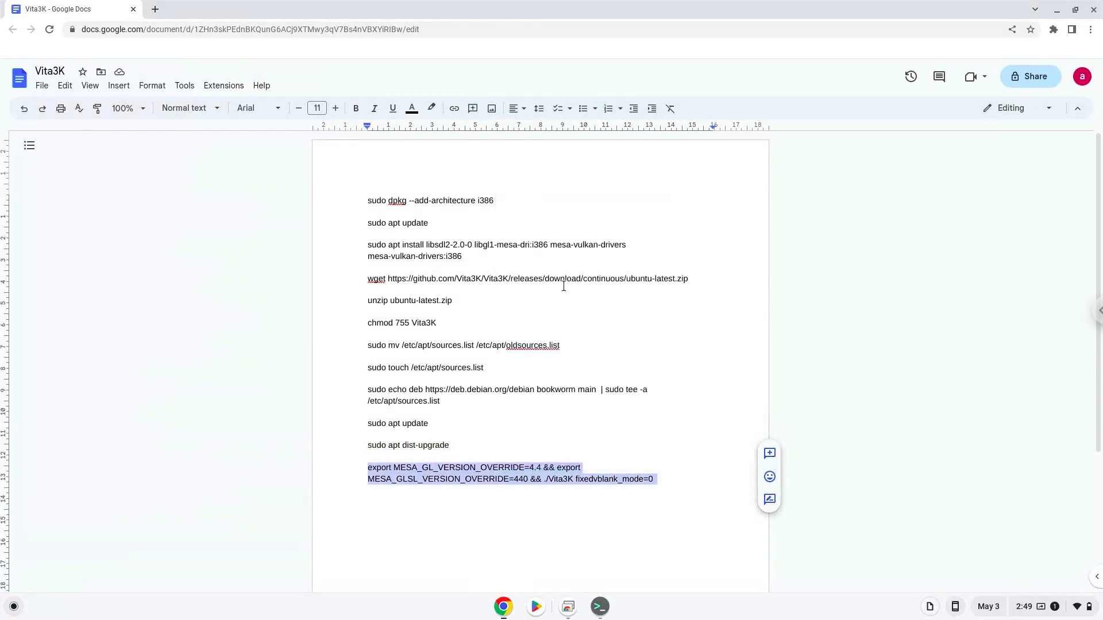
{"action": "left_click", "coordinate": [598, 607]}
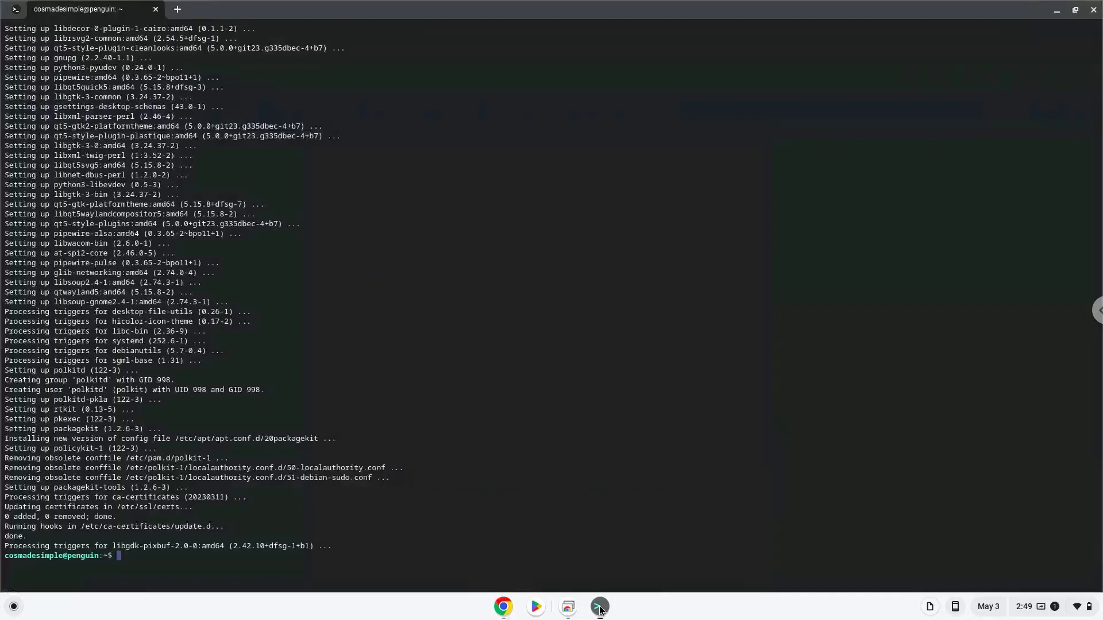
{"action": "type", "text": "export MESA_GL_VERSION_OVERRIDE=4.4 && export MESA_GLSL_VERSION_OVERRIDE=440 && ./Vita3K fixedvblank_mode=0"}
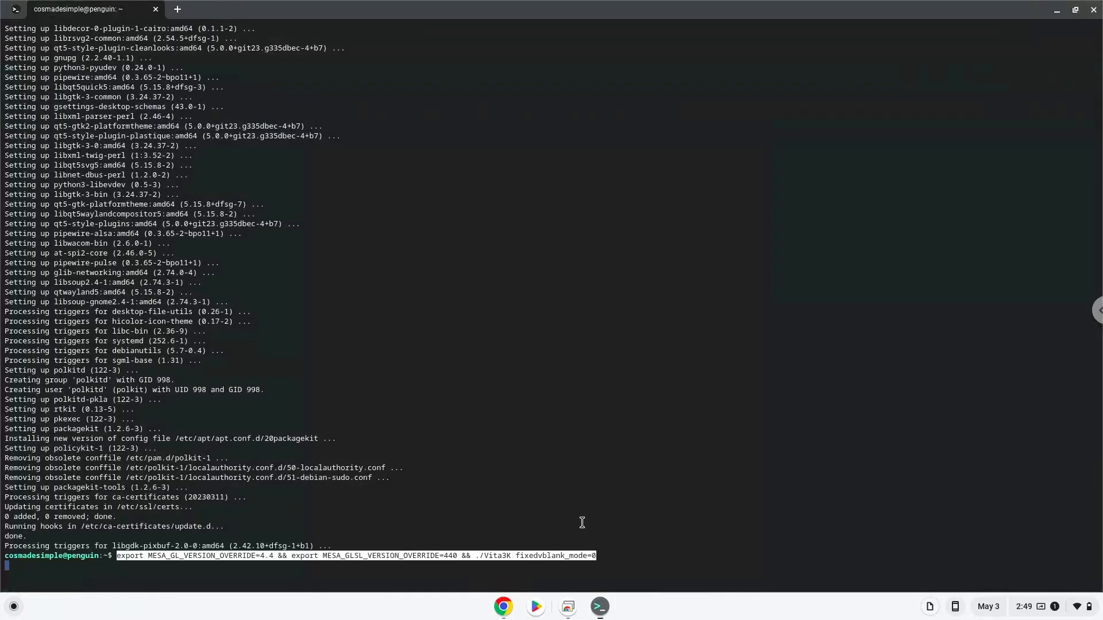
{"action": "key", "text": "Return"}
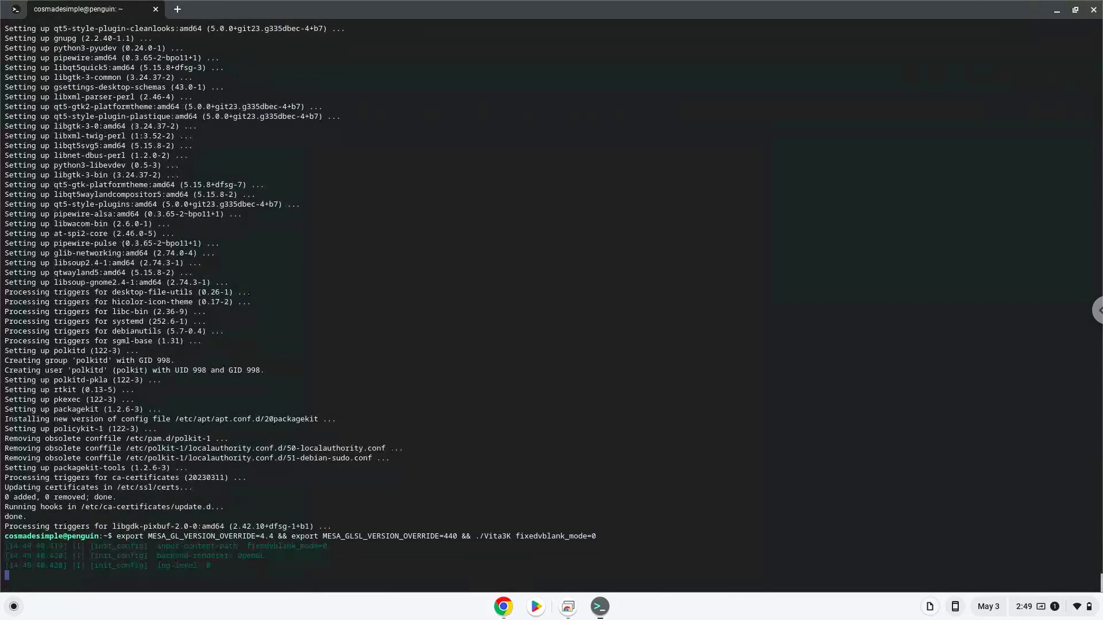